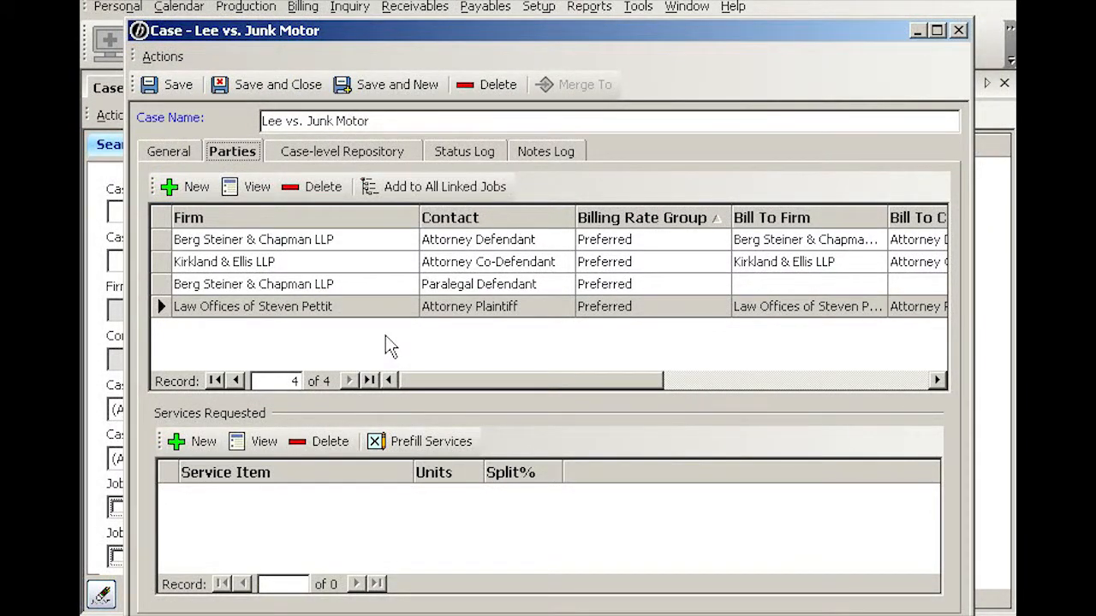
mouse_move(397, 273)
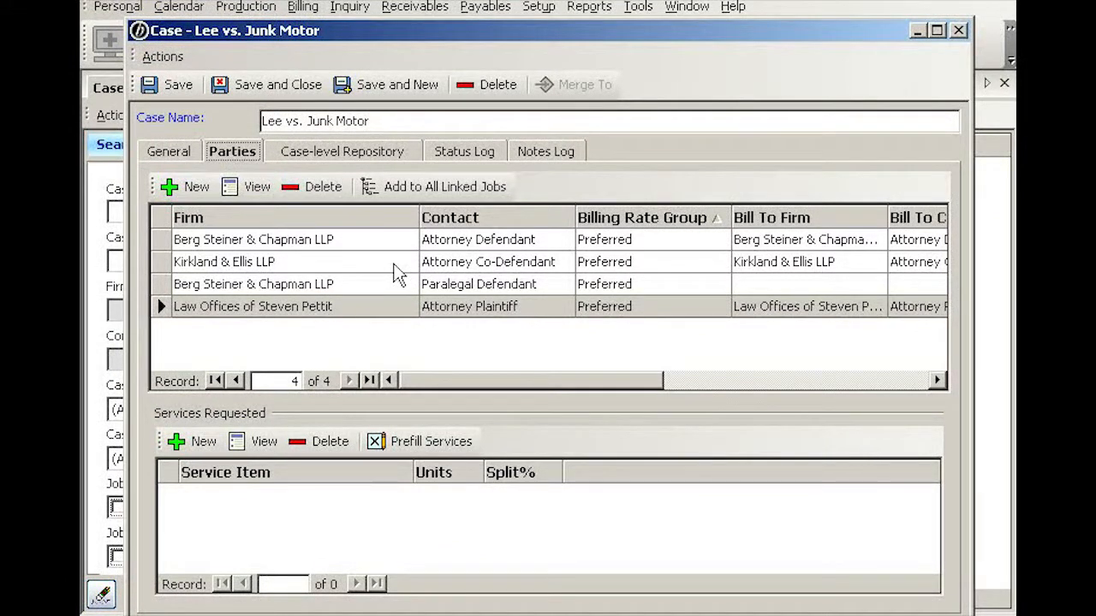
mouse_move(383, 277)
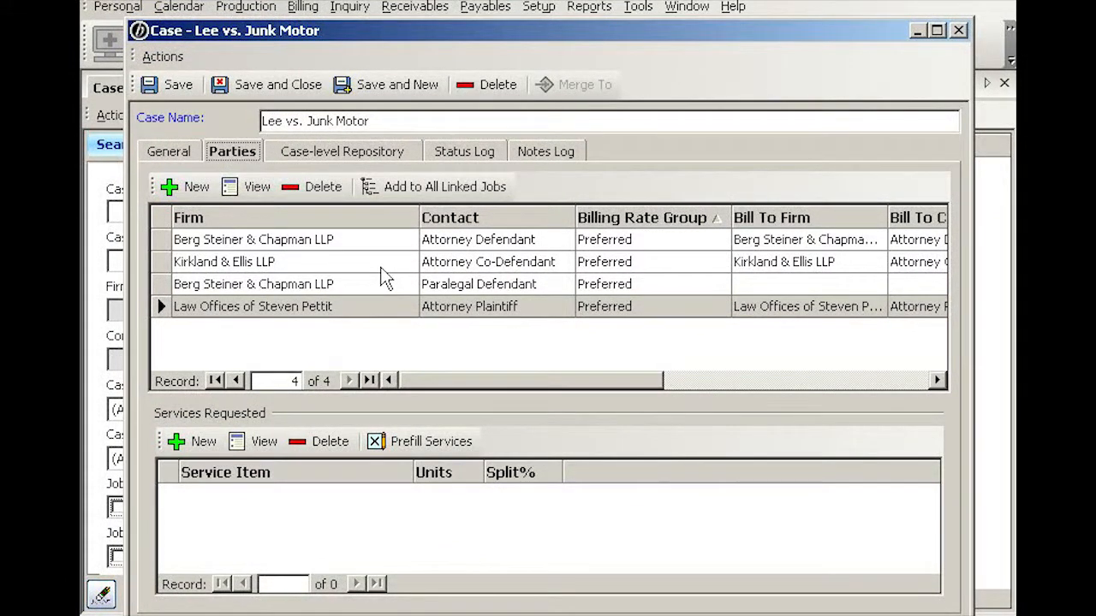
mouse_move(318, 432)
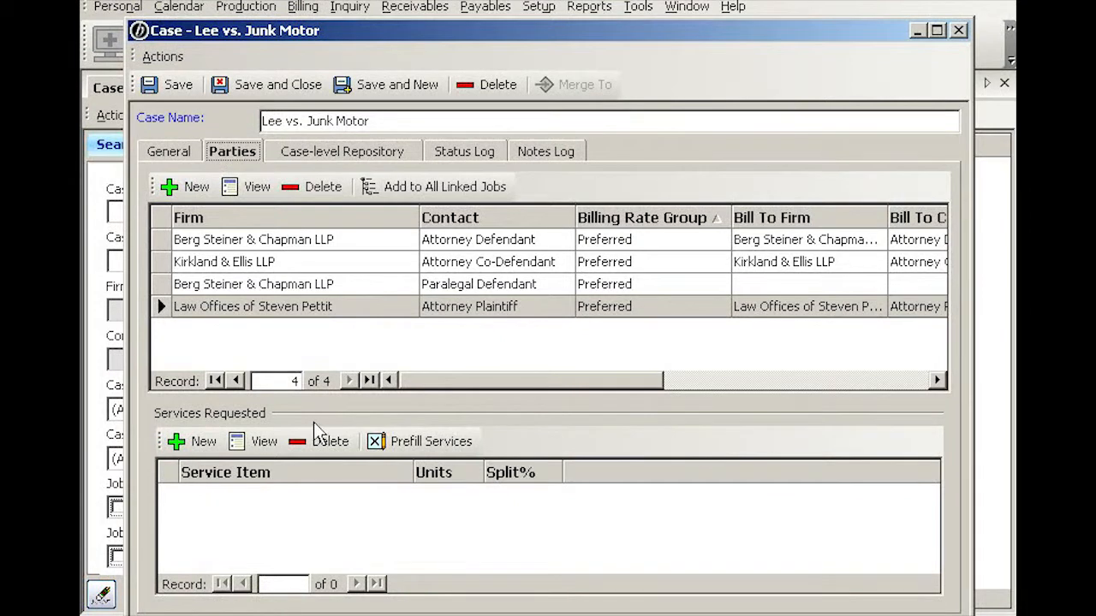
mouse_move(377, 339)
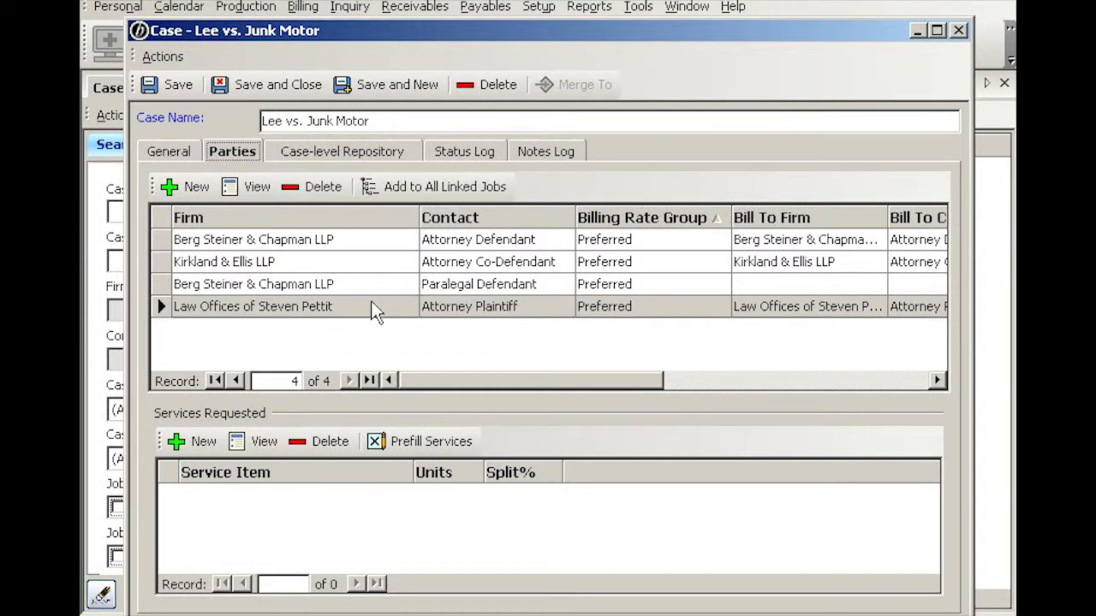
Select the Berg Steiner & Chapman LLP attorney defendant row in the parties grid
click(254, 240)
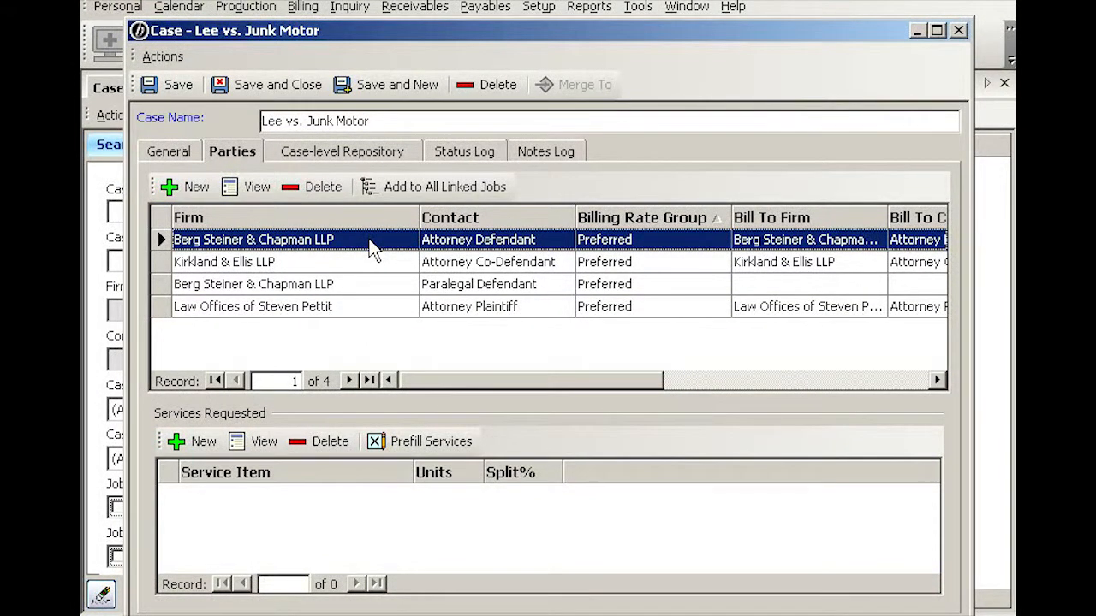
mouse_move(346, 431)
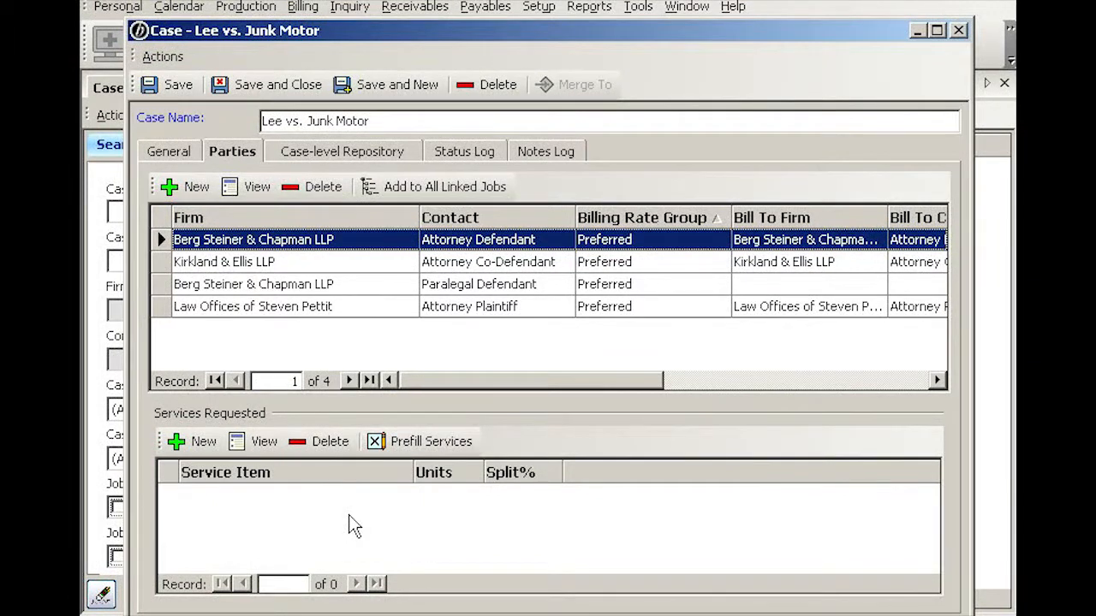
mouse_move(304, 317)
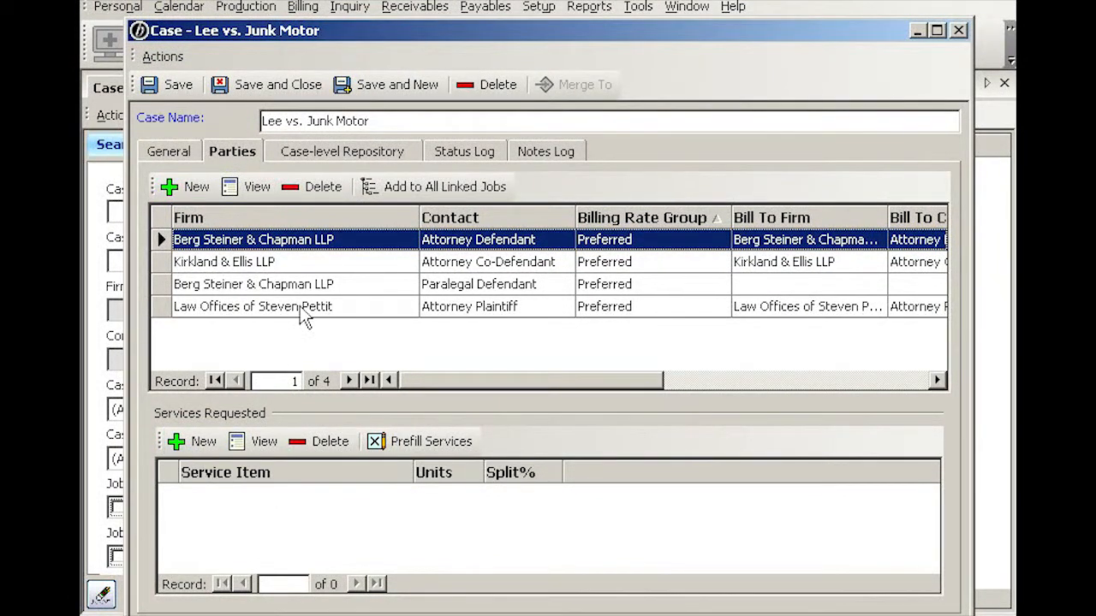
mouse_move(363, 249)
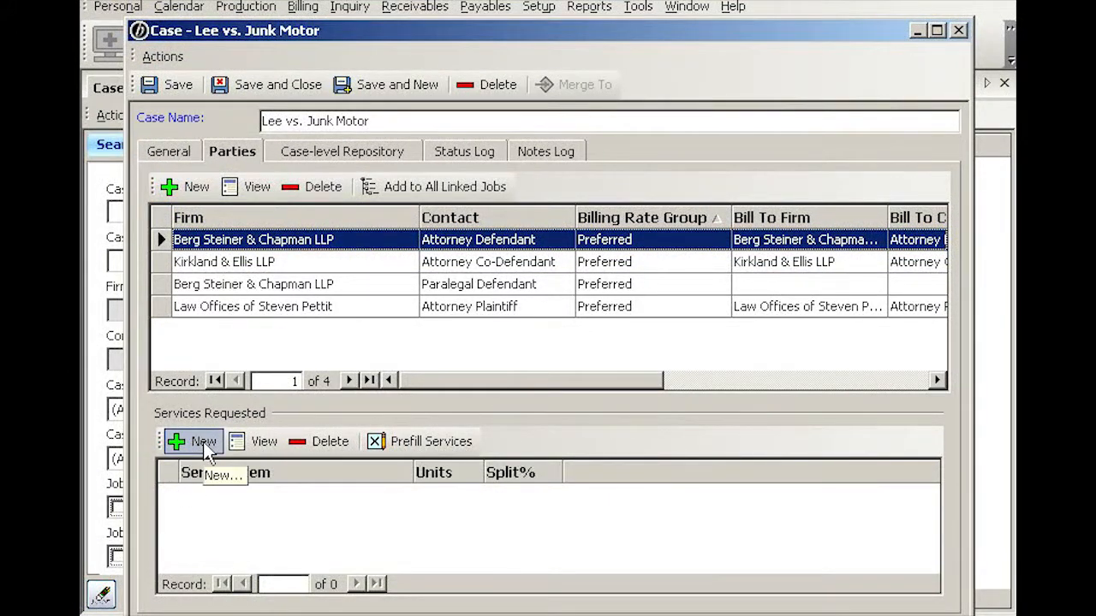
Add a new requested service with Condensed/Index/ASCII Pack as the service item and save it
click(192, 441)
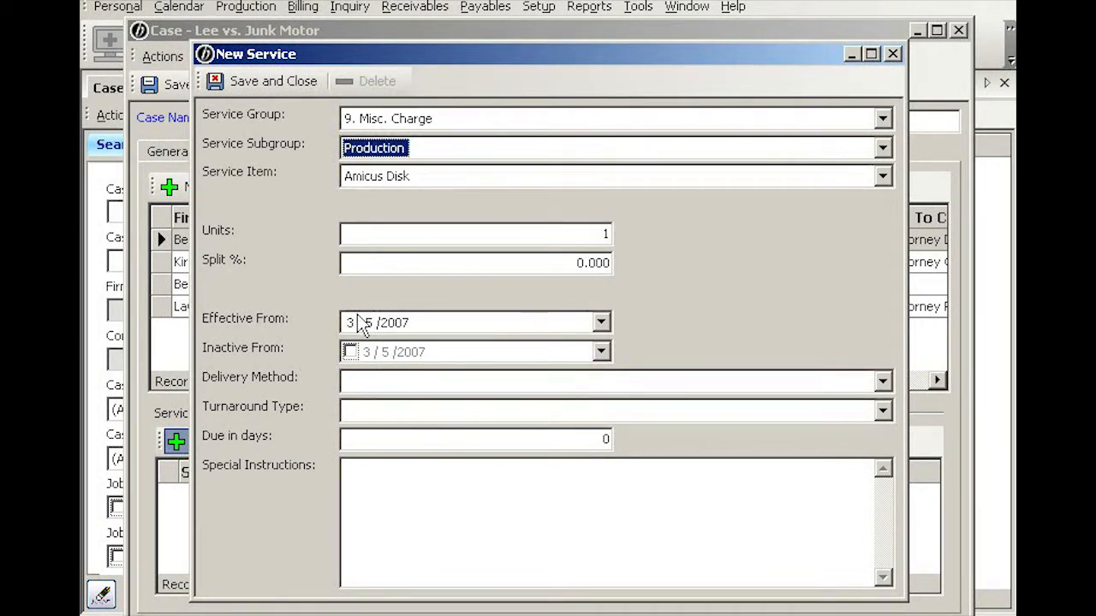
click(883, 175)
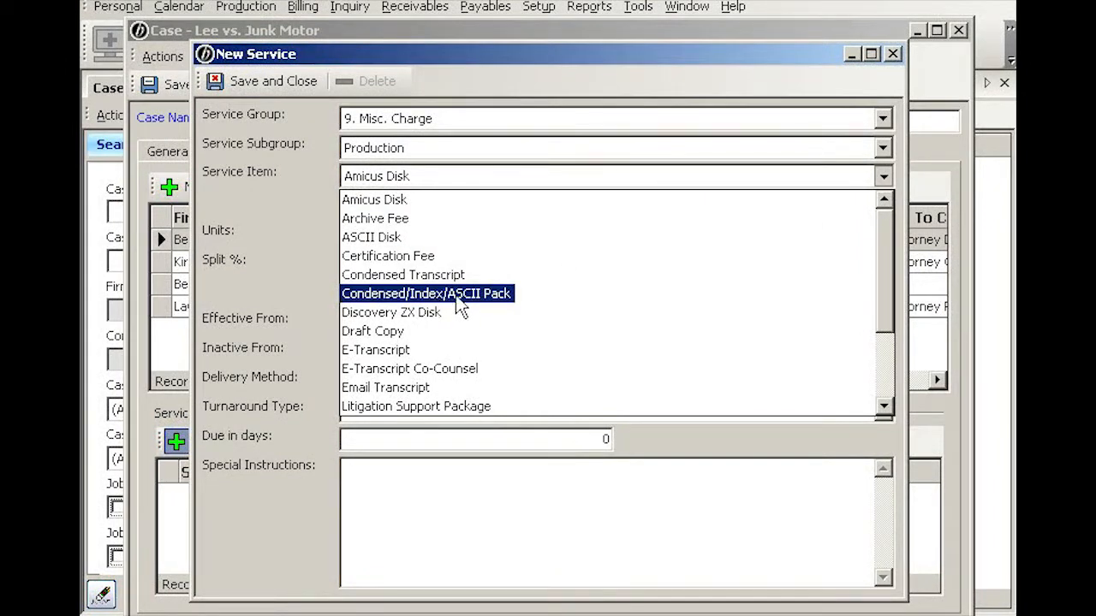
click(426, 293)
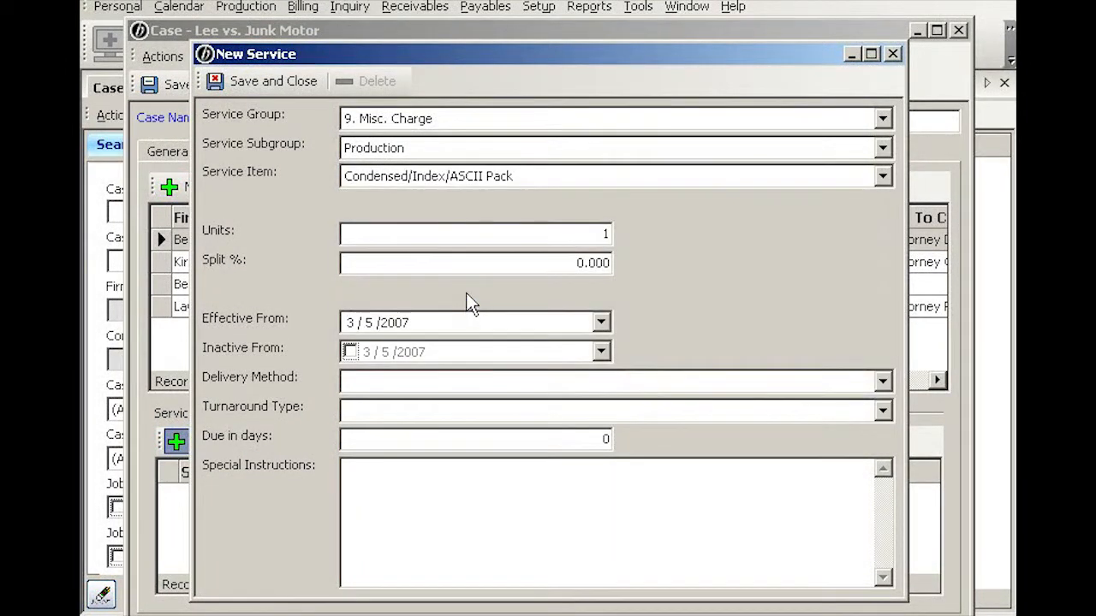
mouse_move(360, 154)
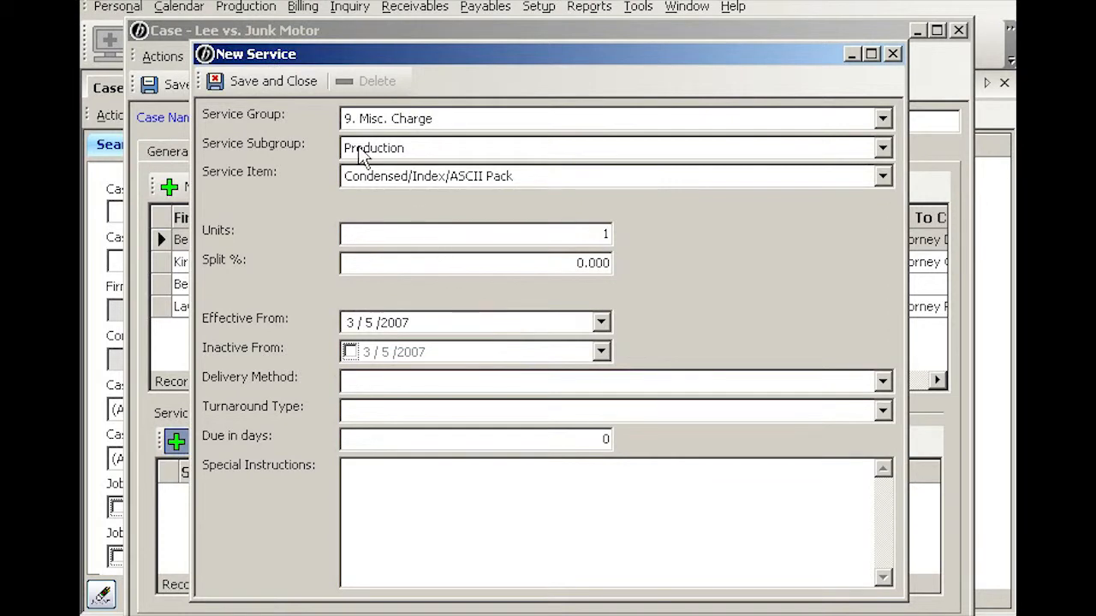
click(272, 81)
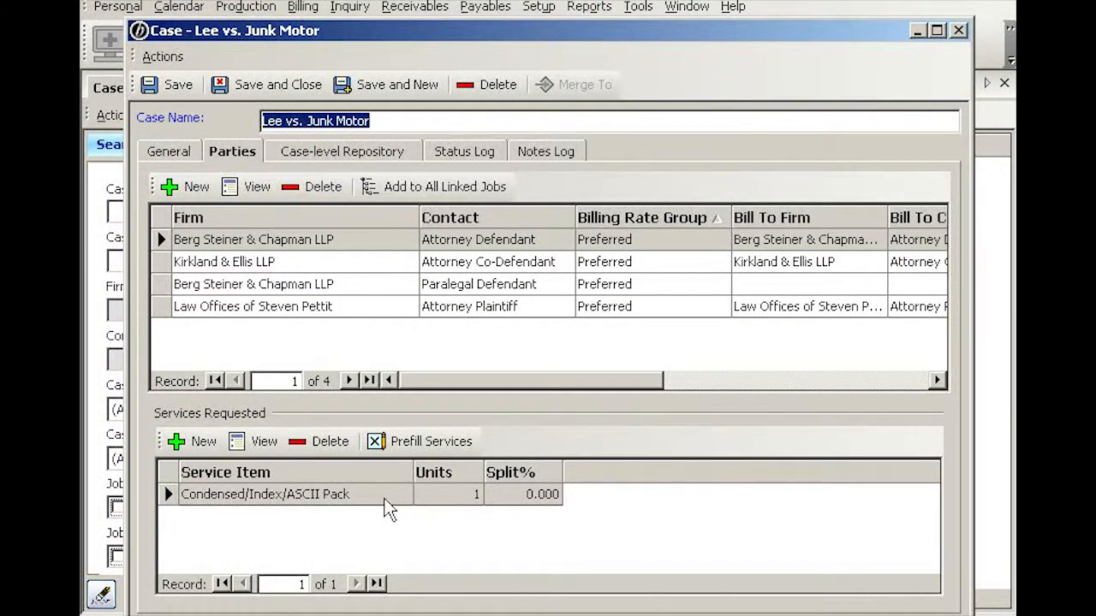
Select the new service line, then move to the Law Offices of Steven Pettit plaintiff party
click(266, 494)
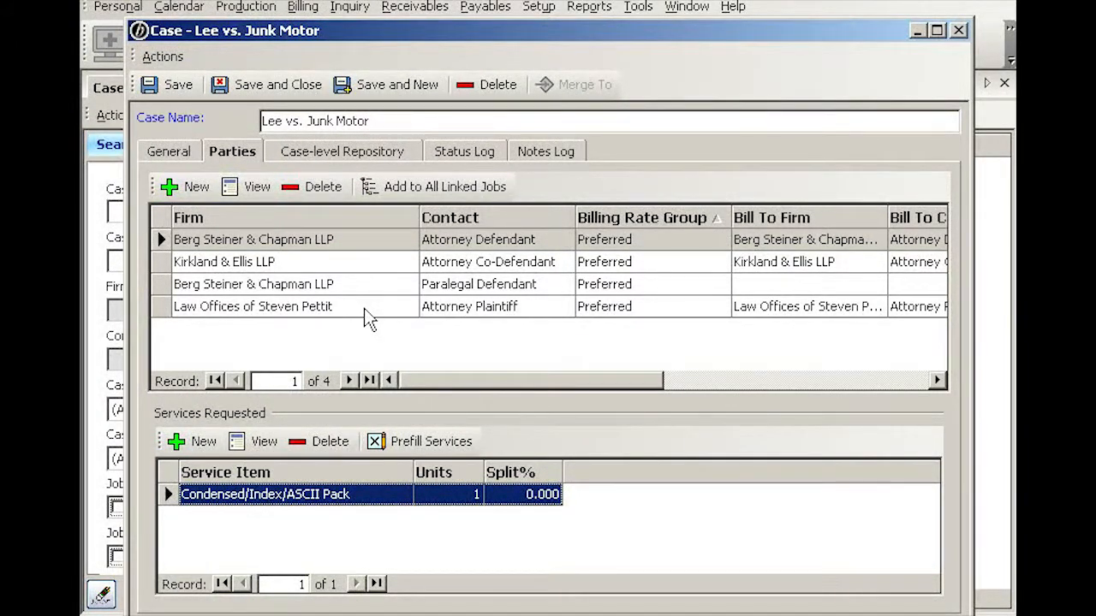
click(254, 307)
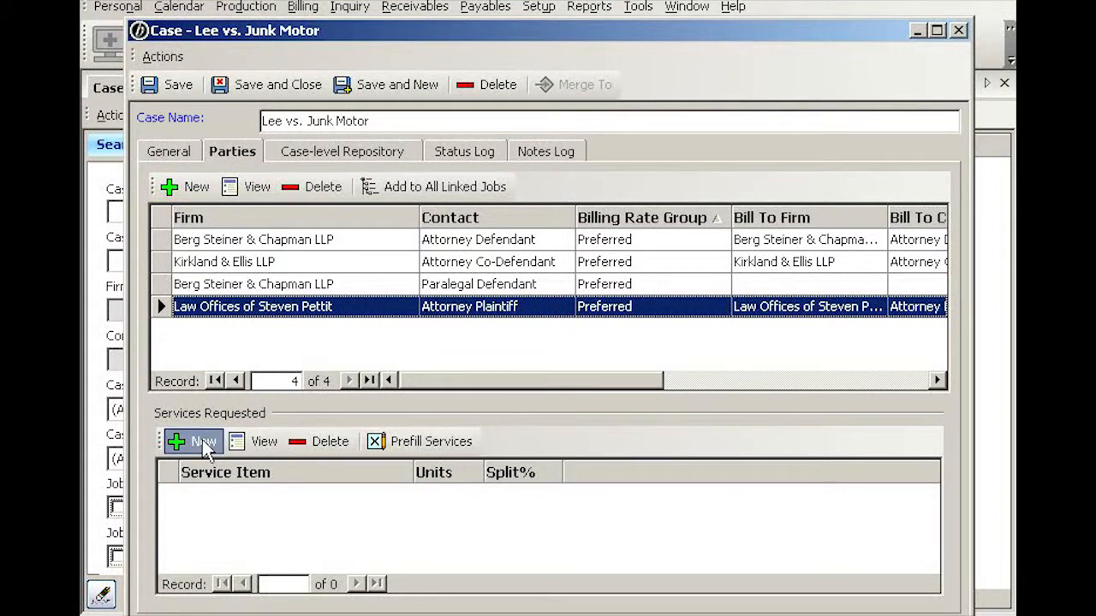
Add a one-unit Amicus Disk requested service for the Pettit plaintiff and reselect its row
click(192, 442)
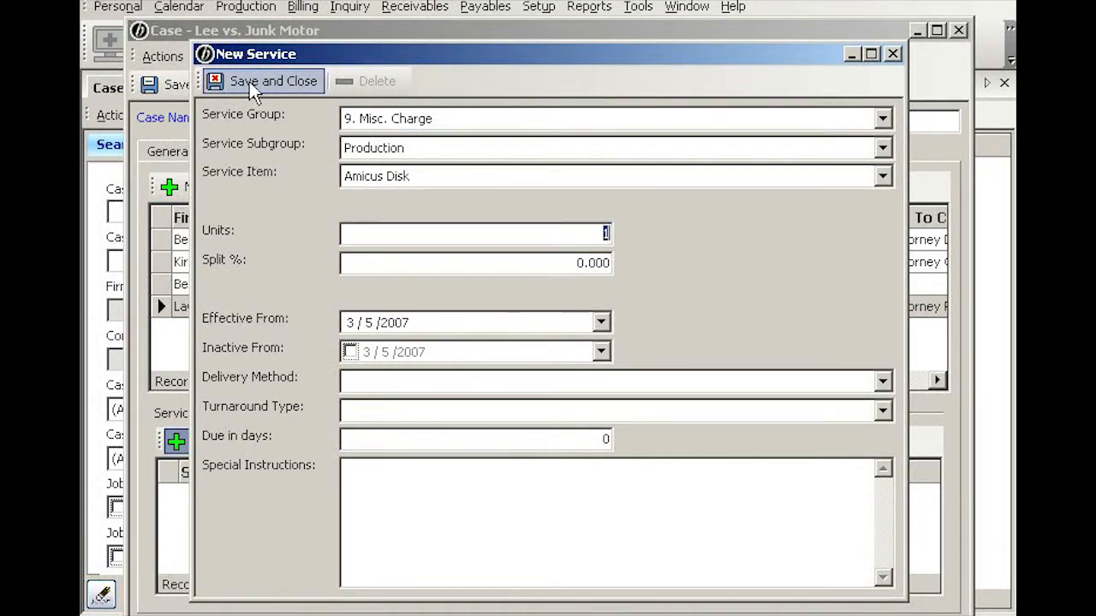
click(272, 80)
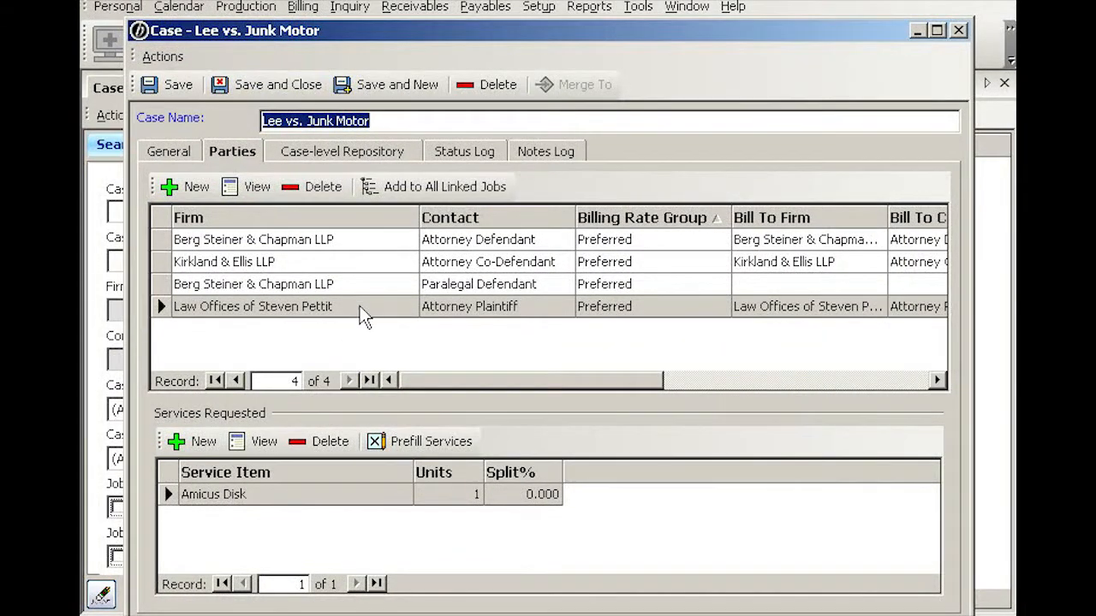
click(252, 306)
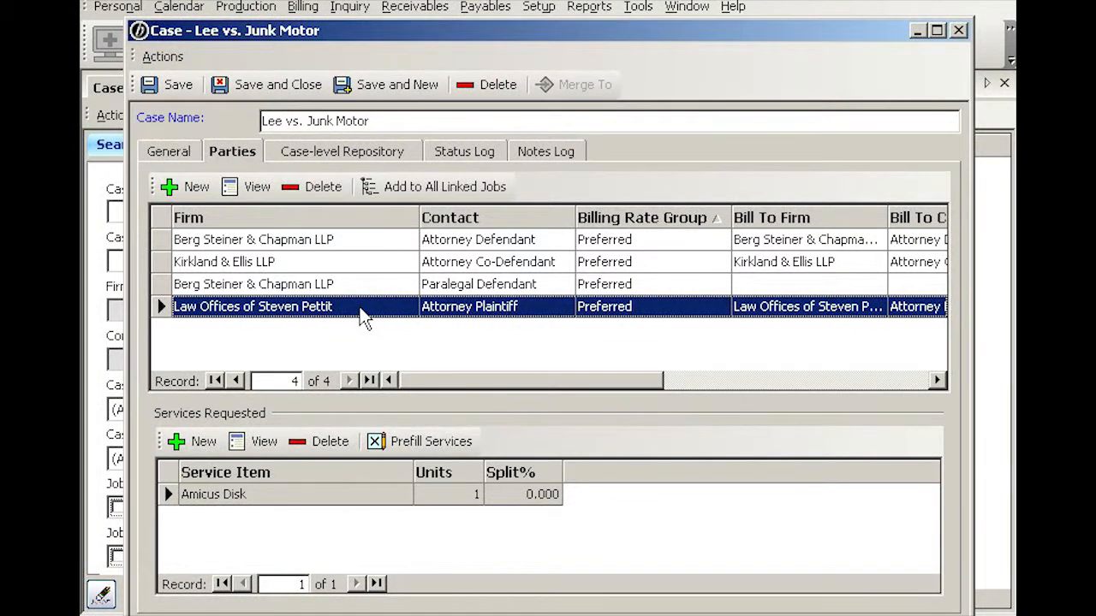
mouse_move(402, 346)
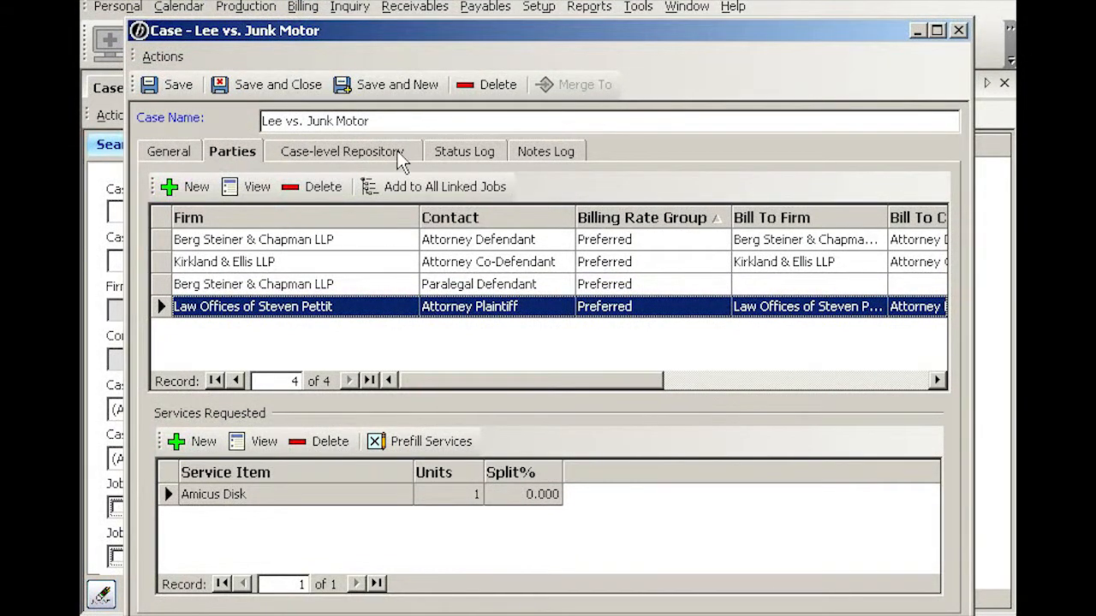
mouse_move(394, 161)
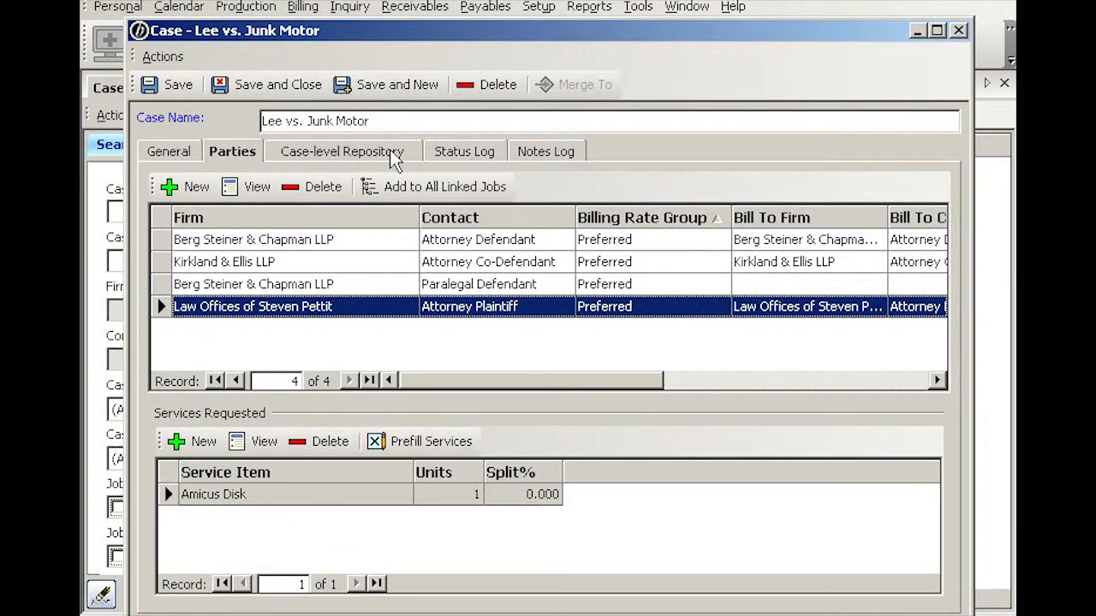
mouse_move(277, 84)
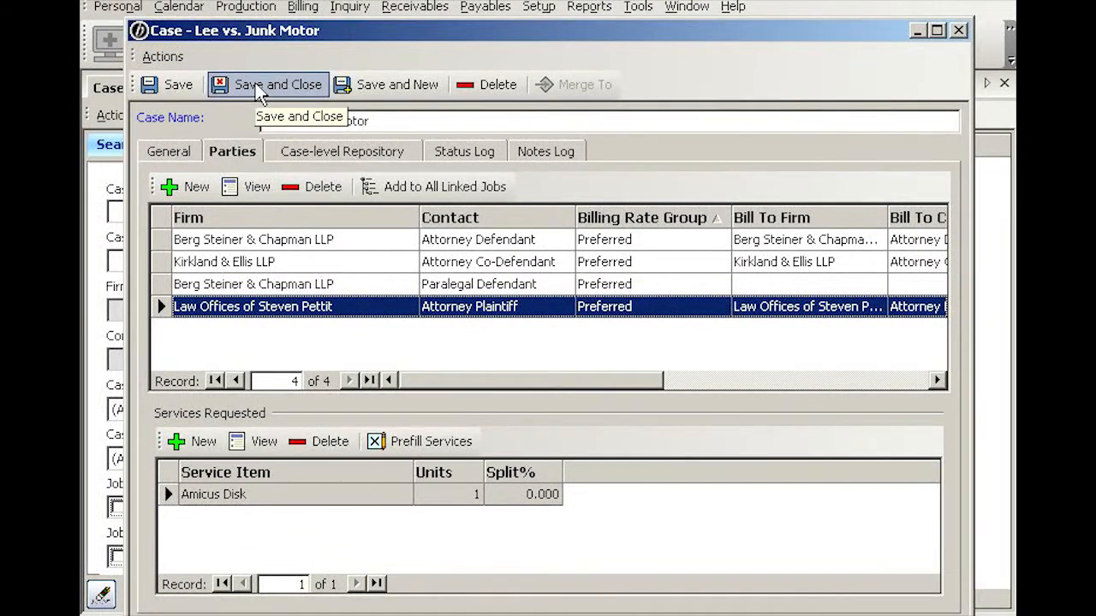
Save and close the case, returning to the Case Manager listing Lee vs. Junk Motor as New
click(277, 84)
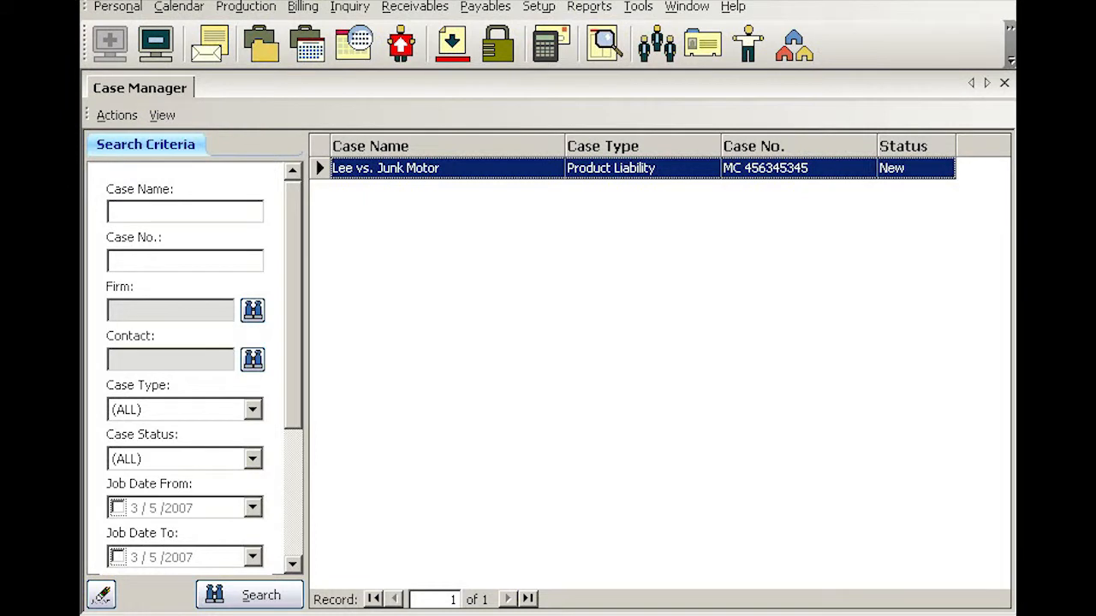
mouse_move(428, 221)
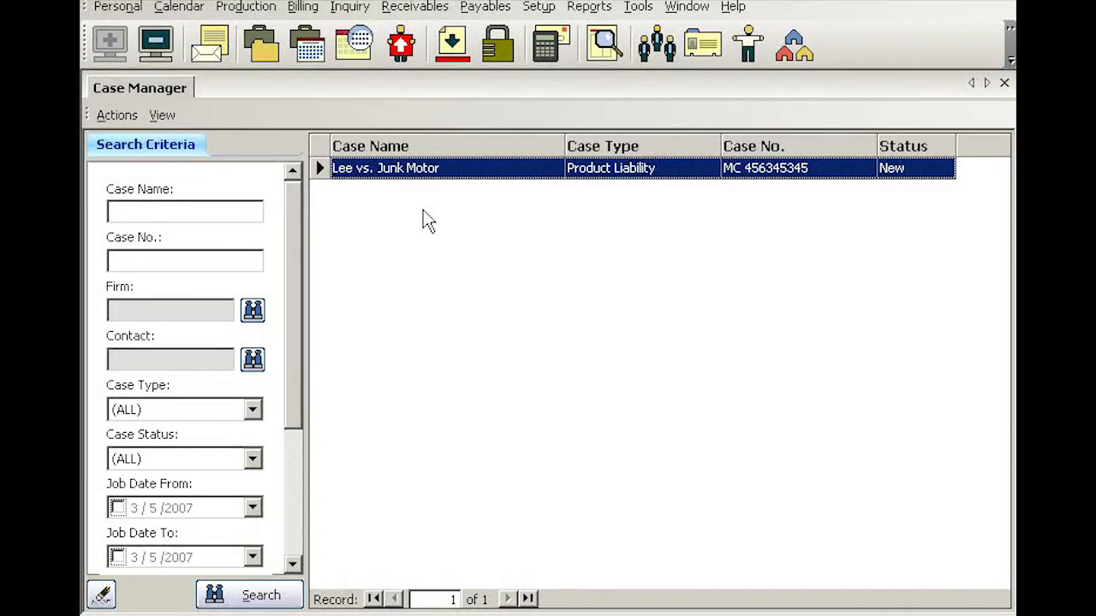
mouse_move(421, 195)
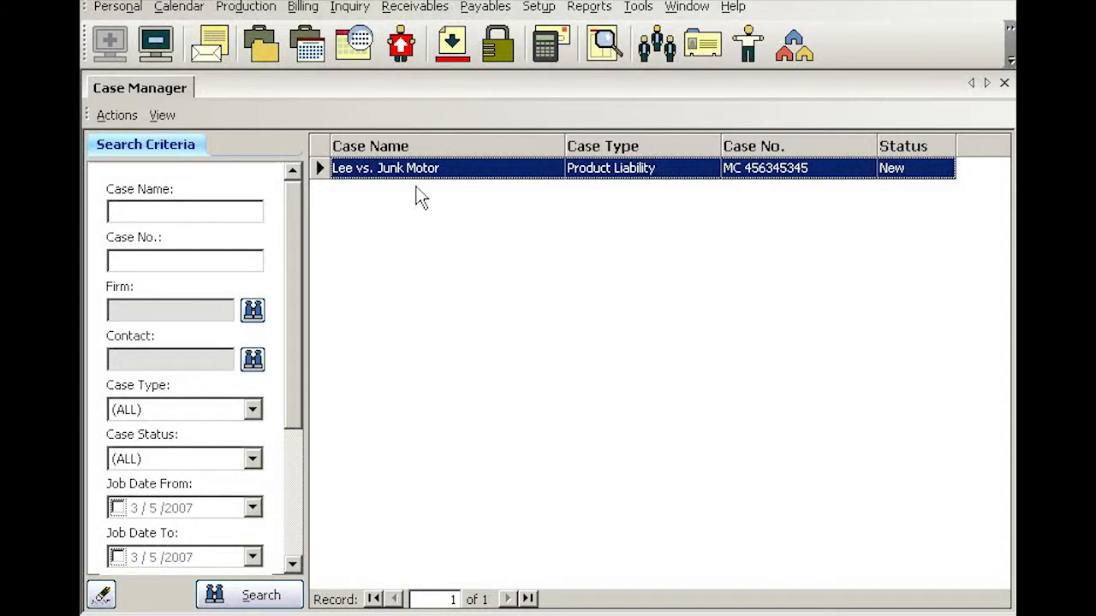
mouse_move(470, 180)
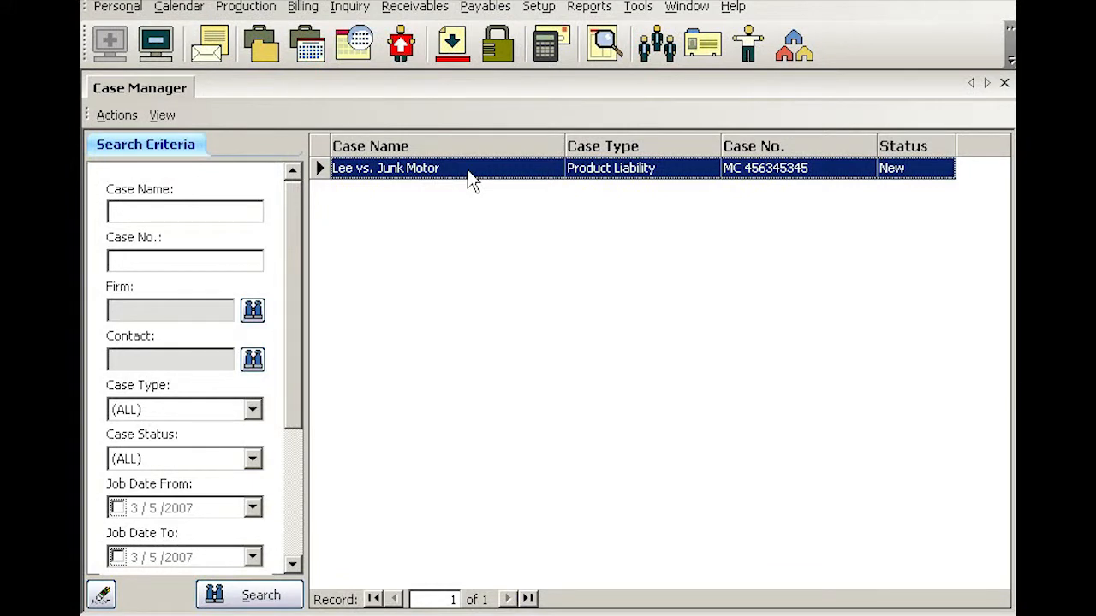
double_click(384, 168)
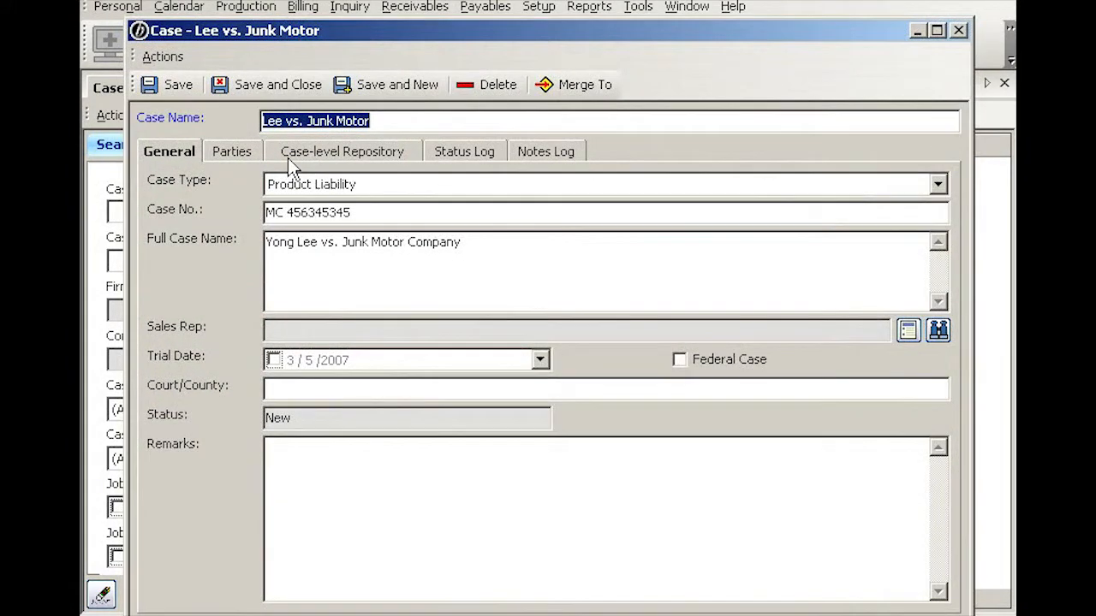
click(231, 151)
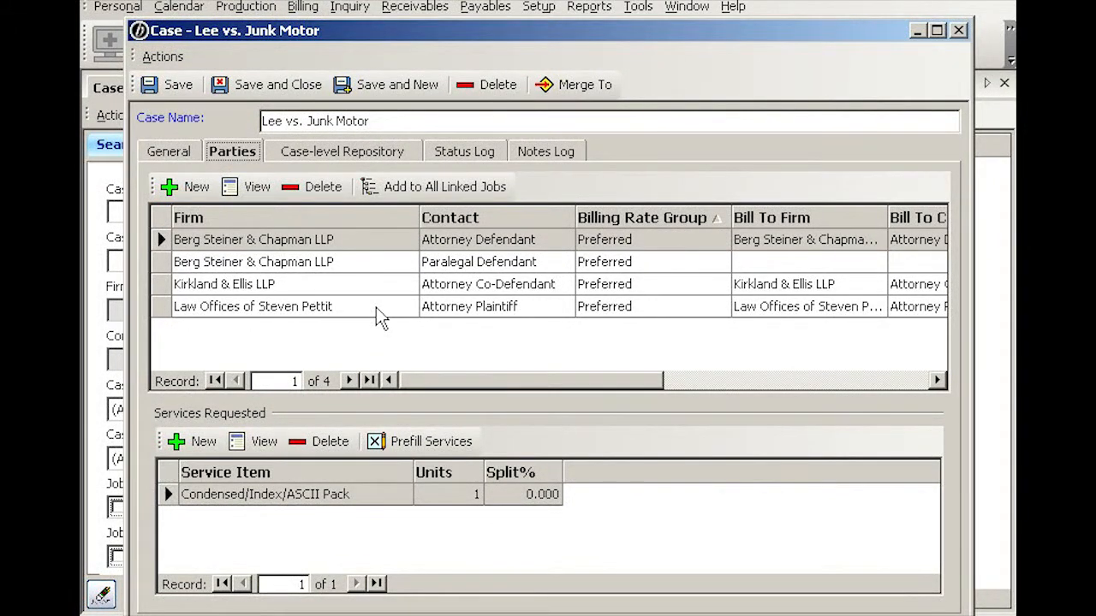
click(254, 306)
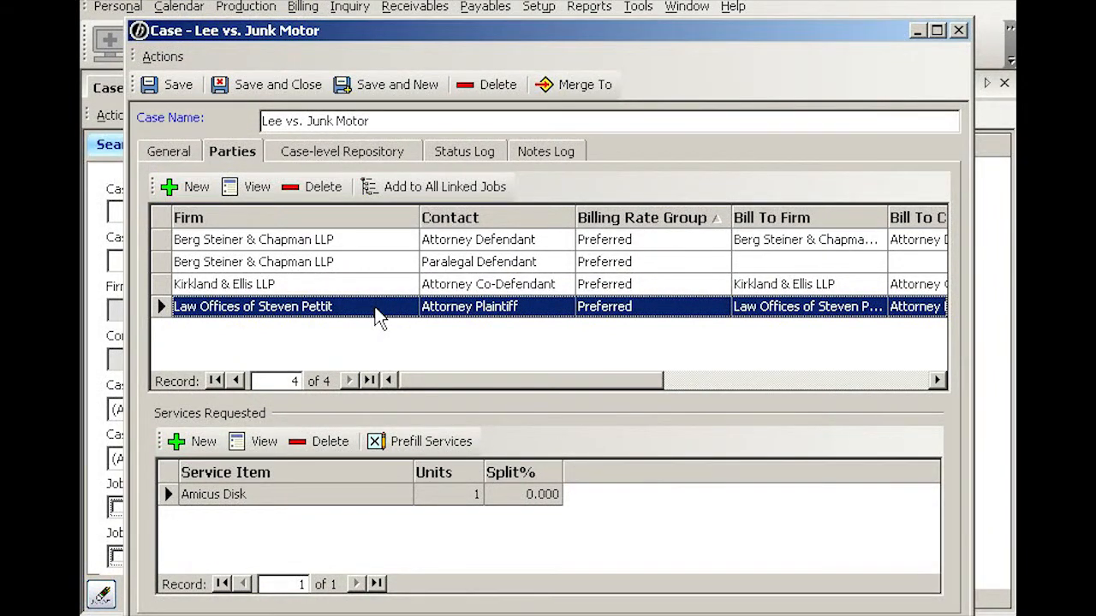
double_click(253, 305)
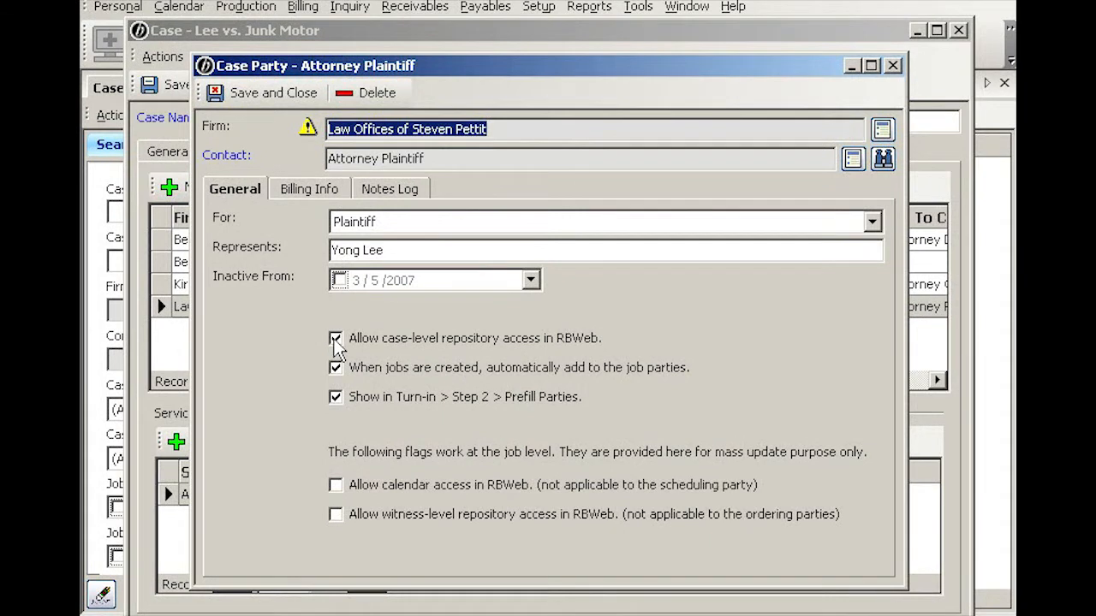
click(336, 339)
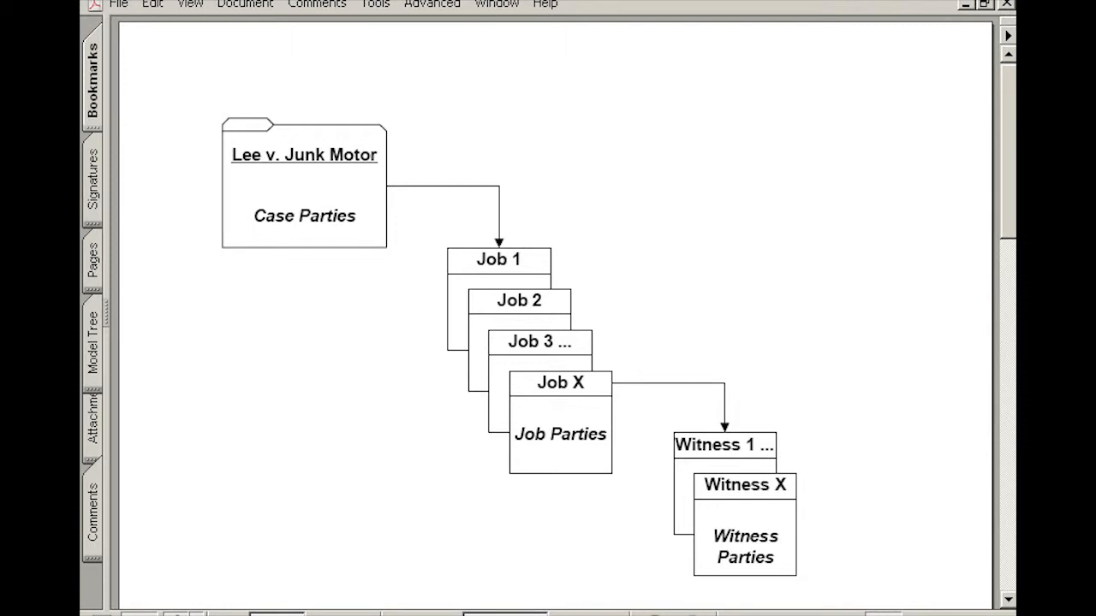
mouse_move(384, 116)
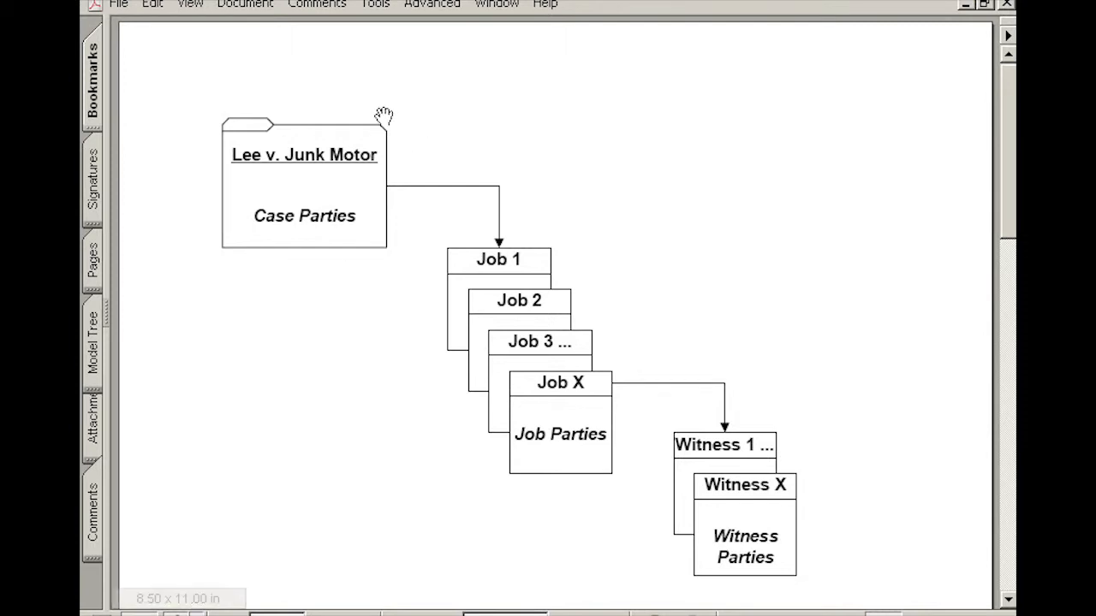
mouse_move(359, 174)
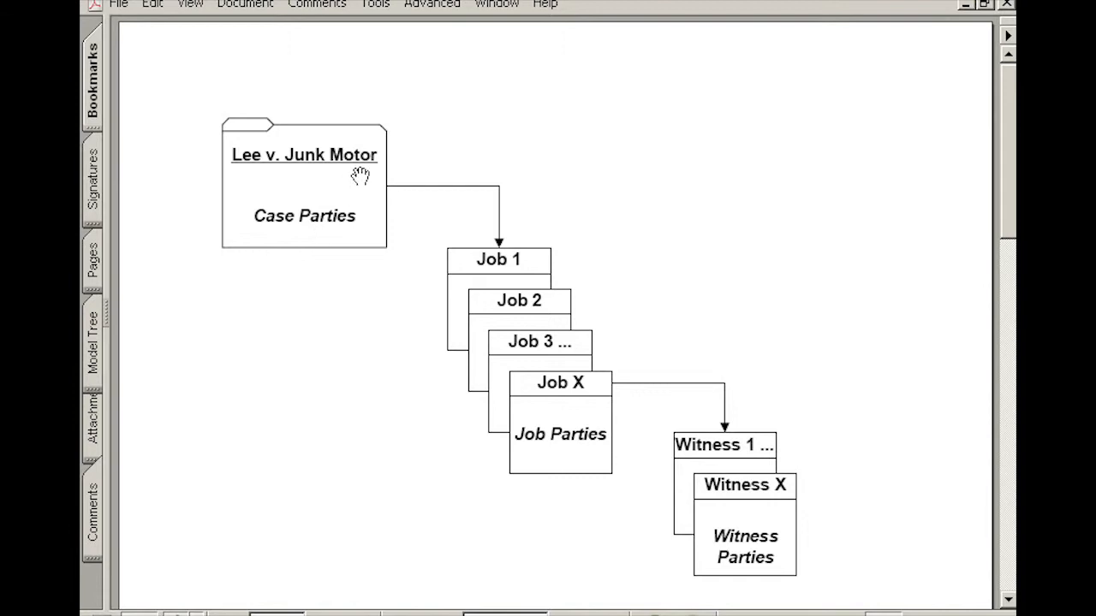
mouse_move(284, 192)
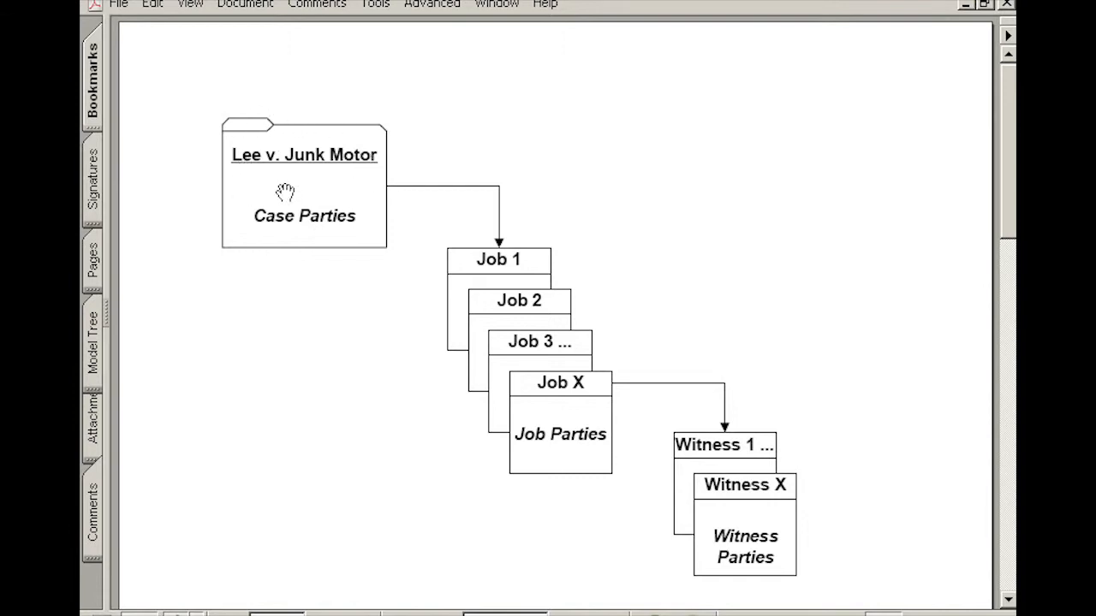
mouse_move(253, 231)
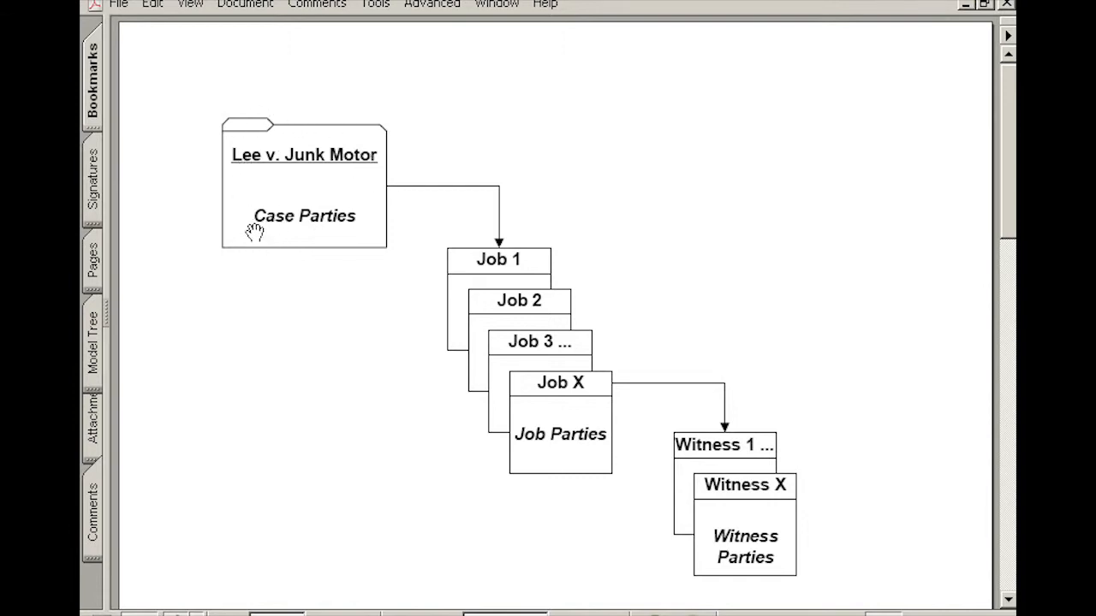
mouse_move(324, 232)
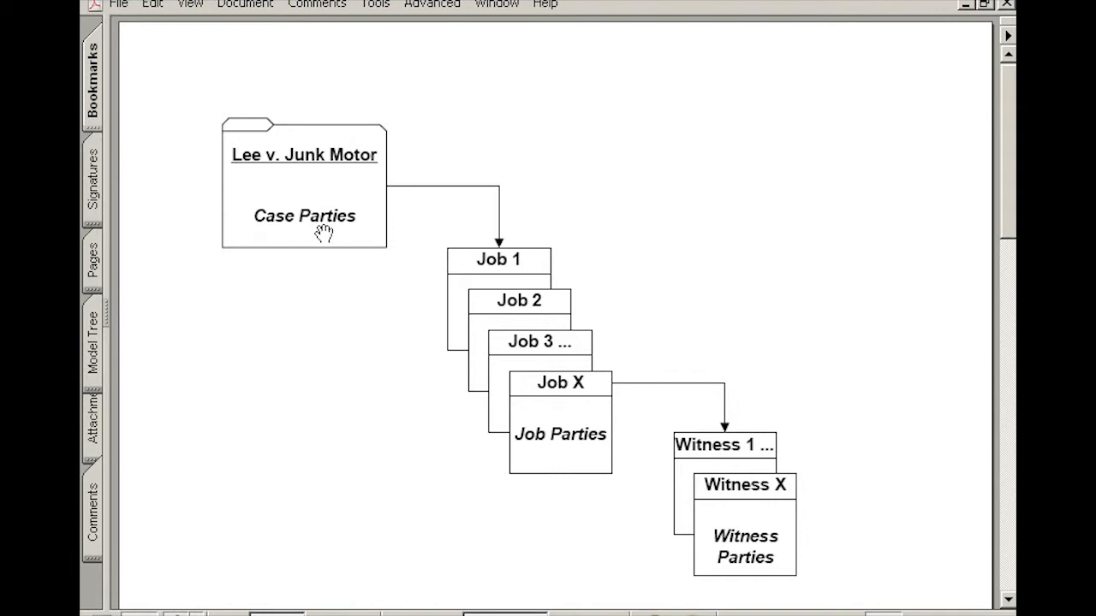
mouse_move(384, 192)
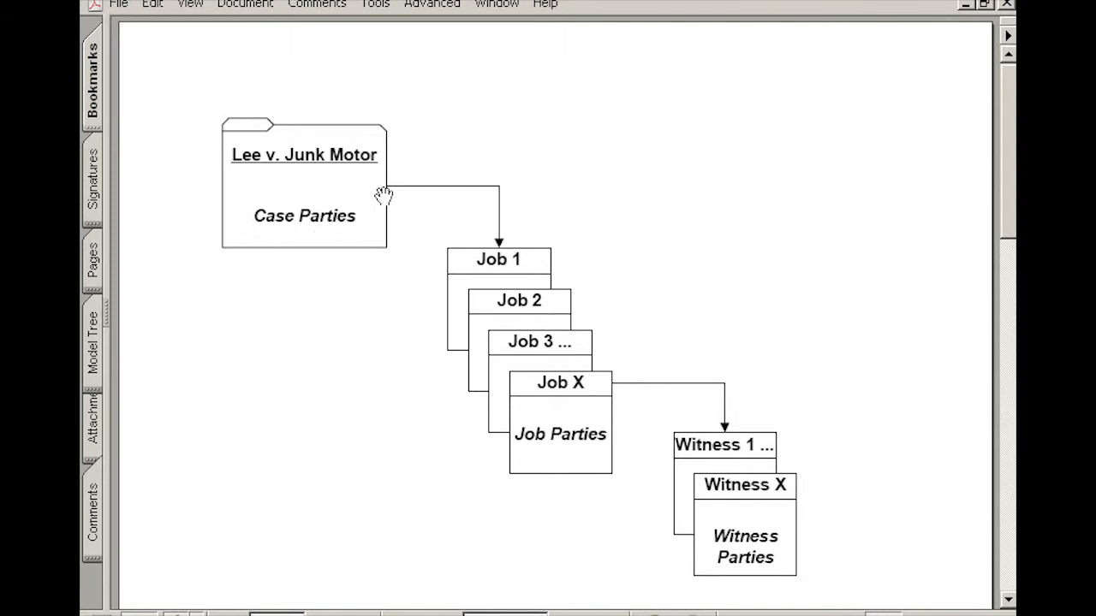
mouse_move(496, 197)
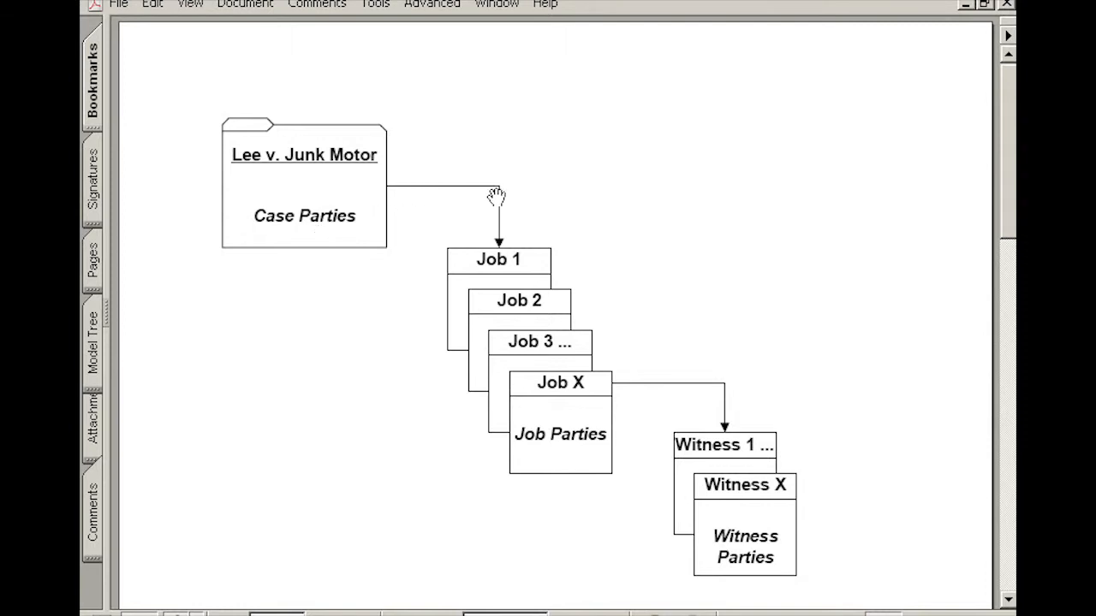
mouse_move(471, 283)
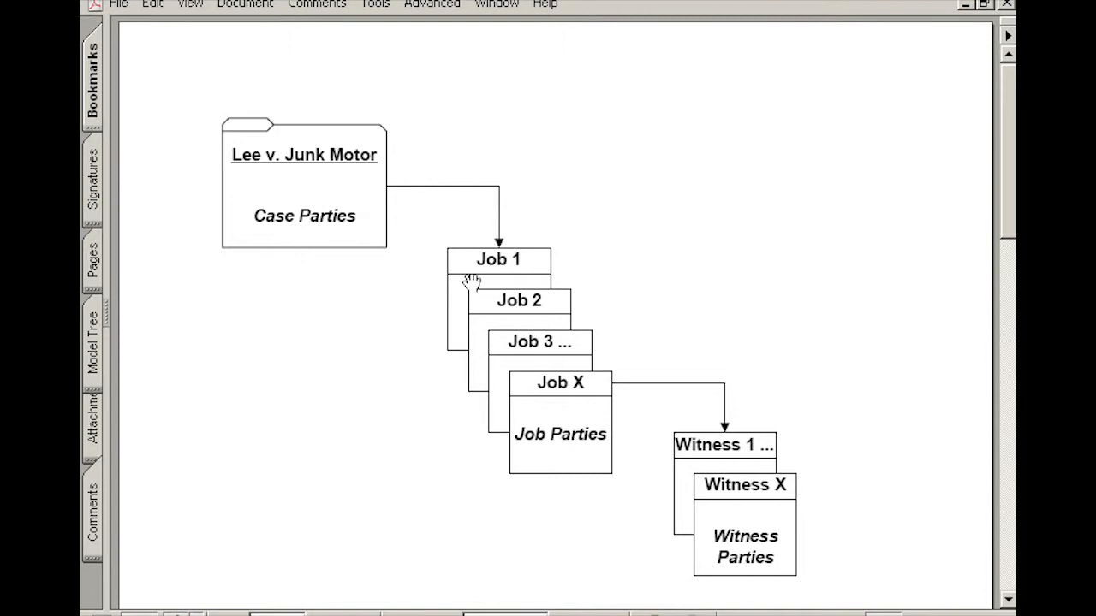
mouse_move(471, 265)
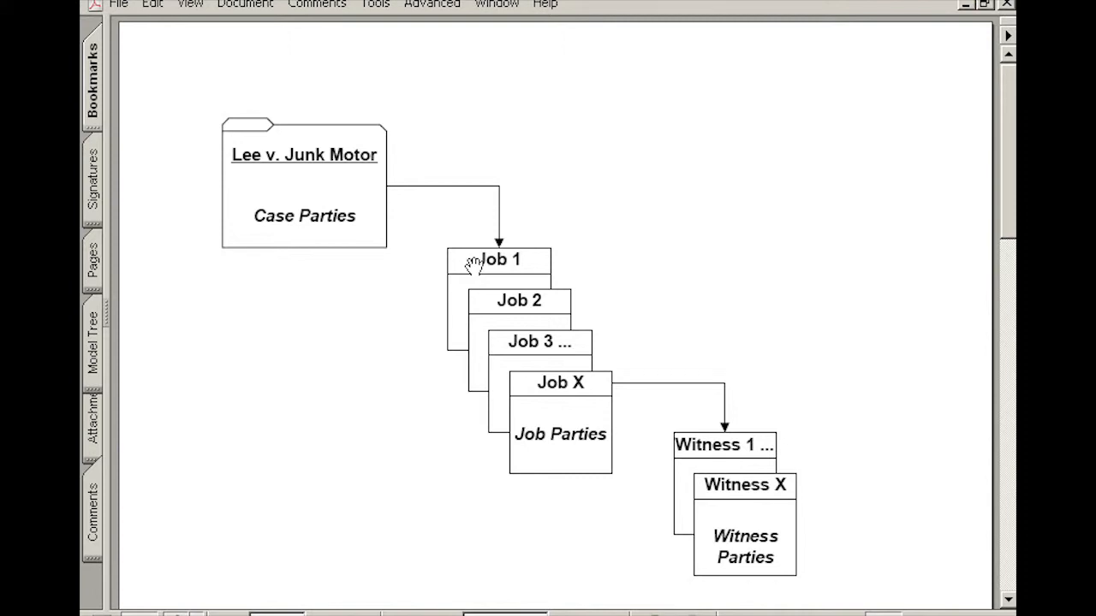
mouse_move(510, 261)
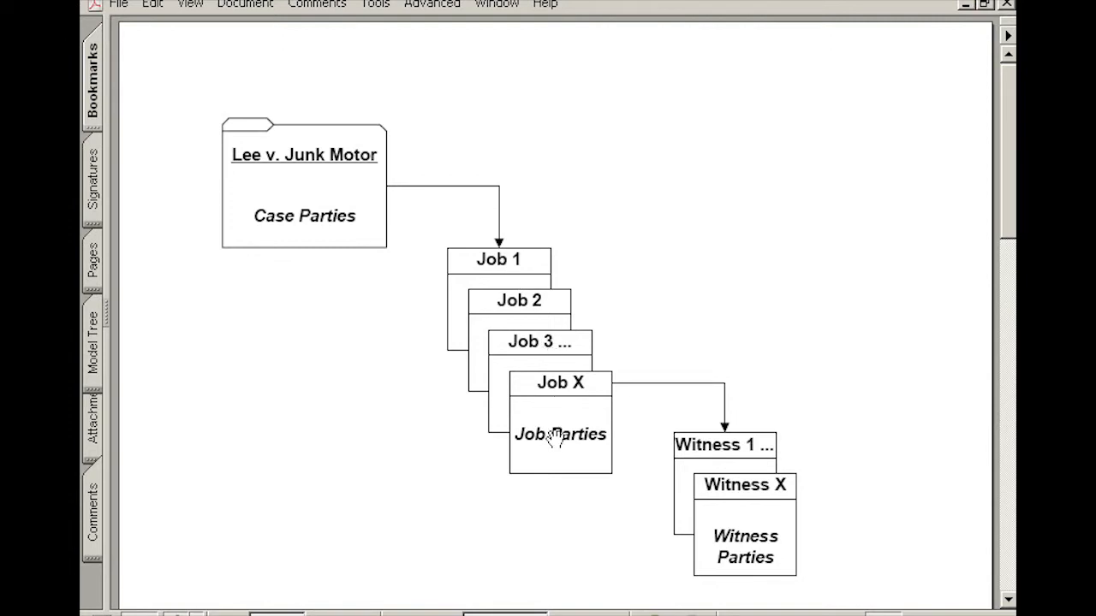
mouse_move(534, 441)
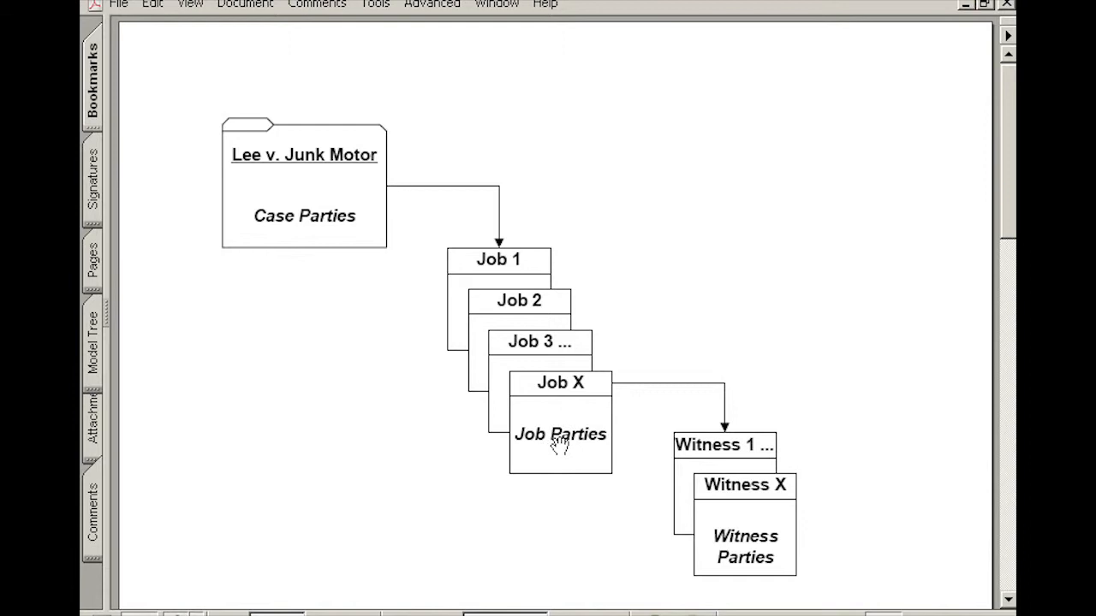
mouse_move(461, 334)
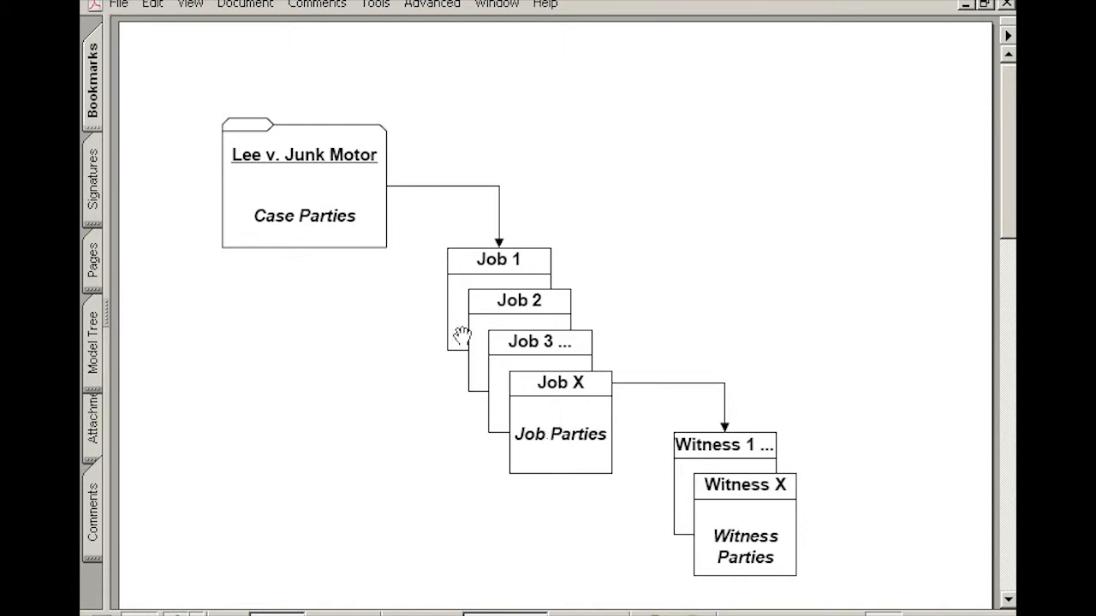
mouse_move(418, 349)
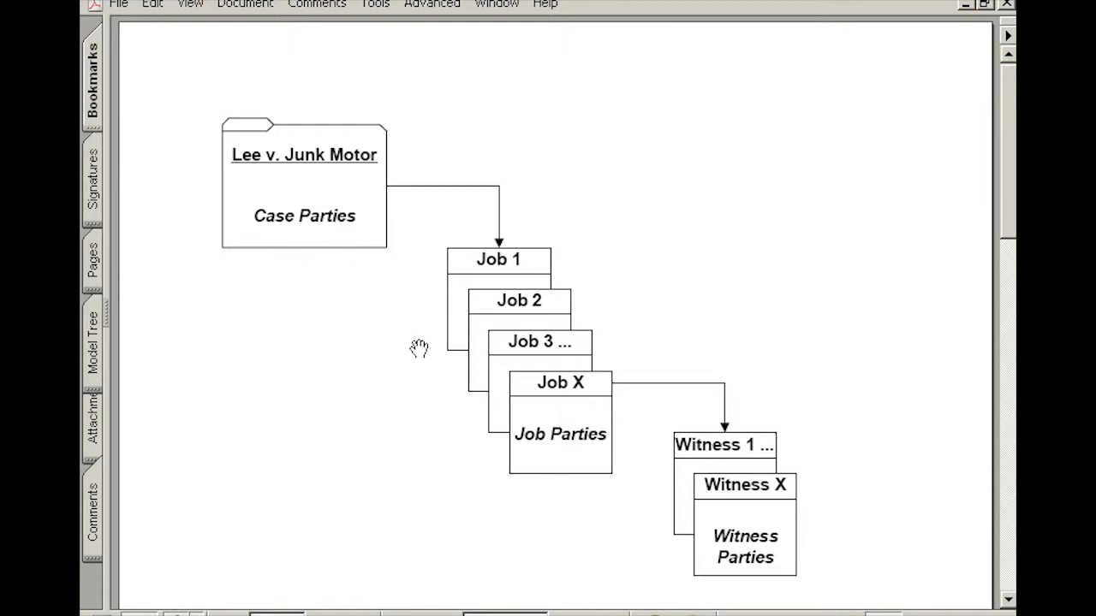
mouse_move(334, 226)
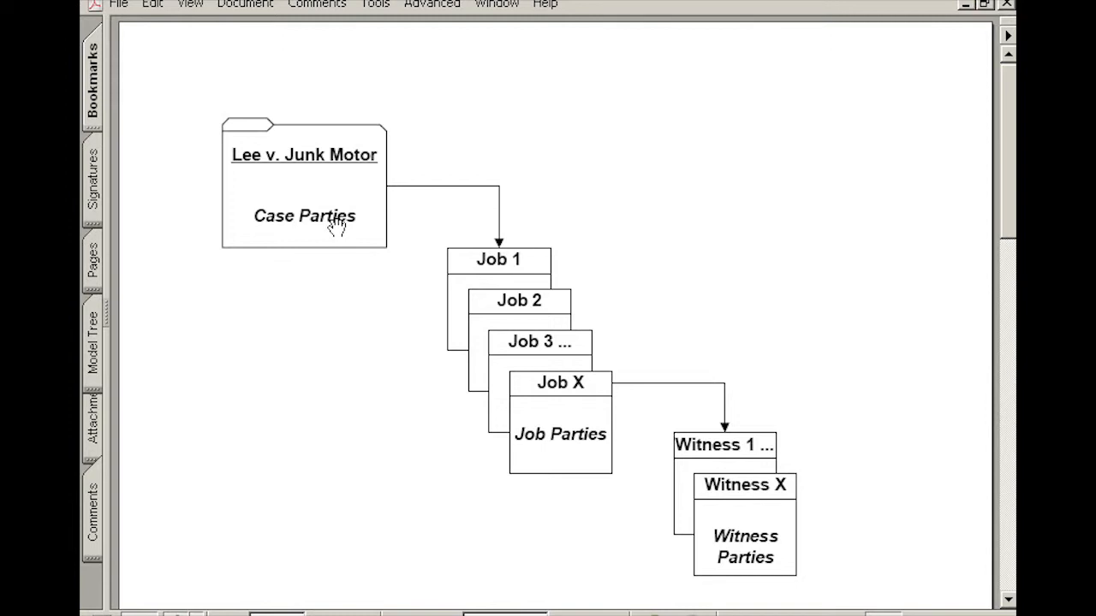
mouse_move(563, 452)
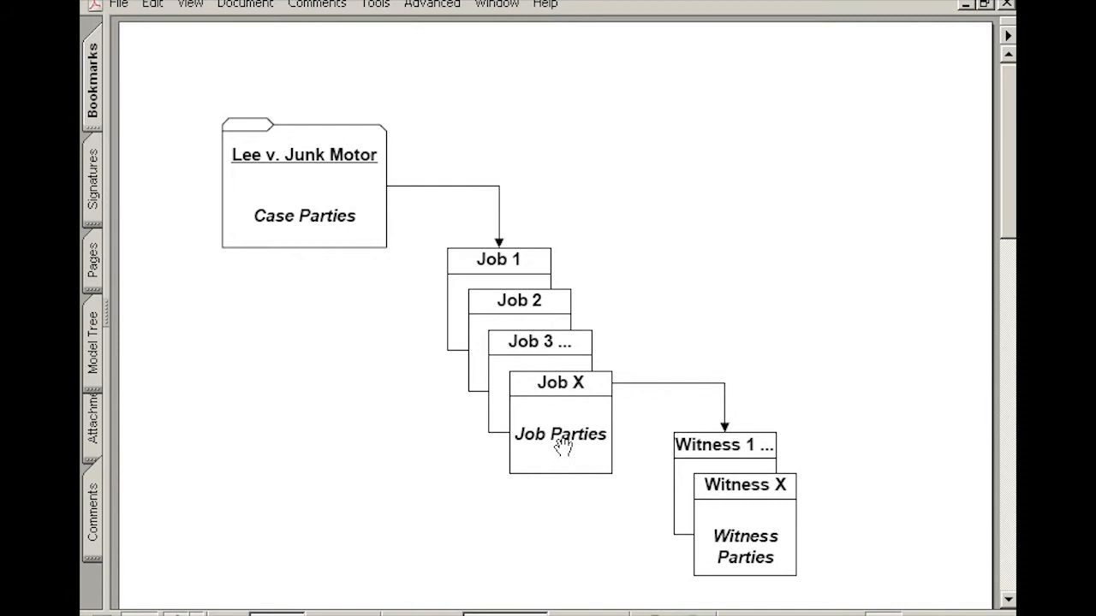
mouse_move(571, 400)
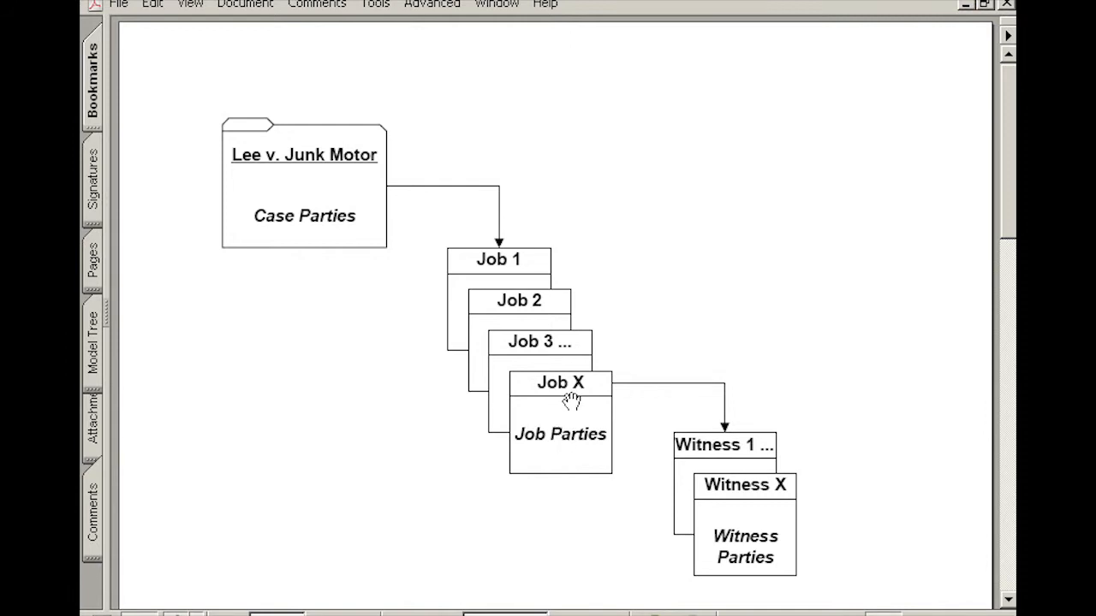
mouse_move(592, 390)
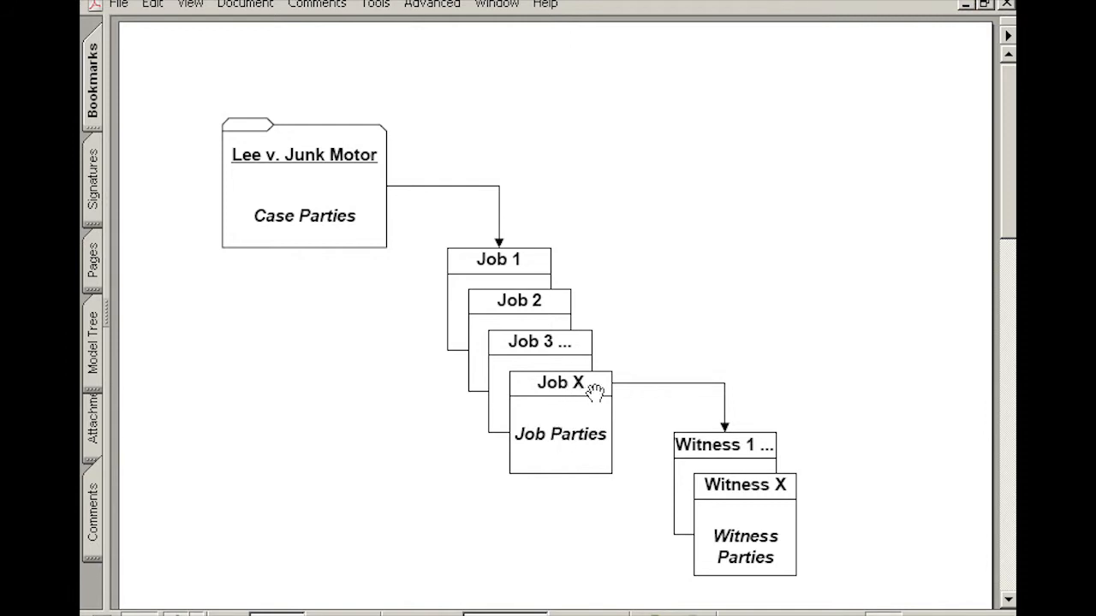
mouse_move(719, 429)
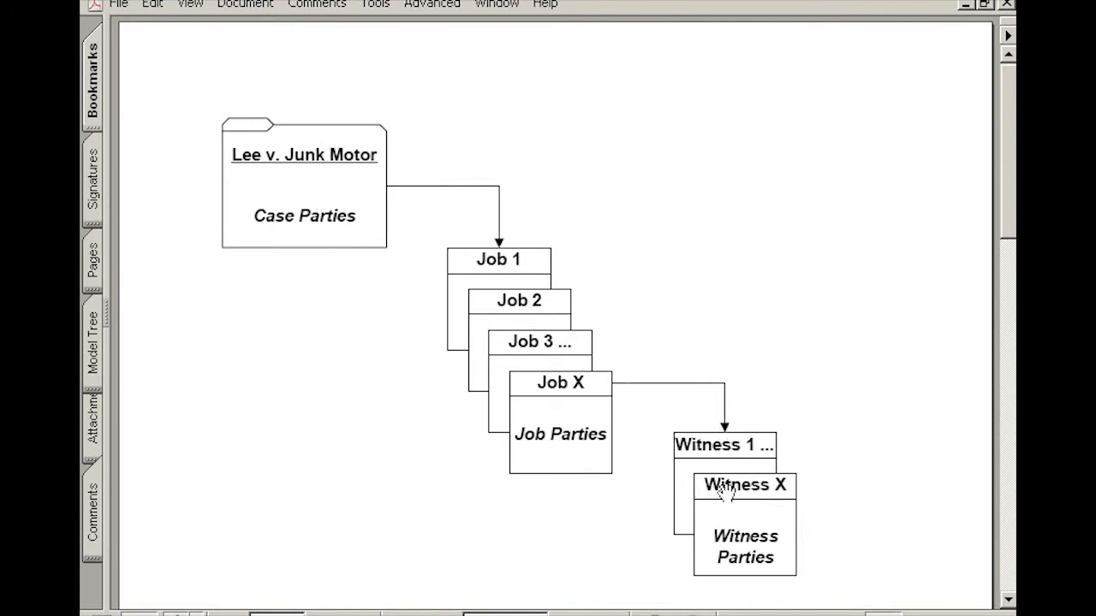
mouse_move(723, 459)
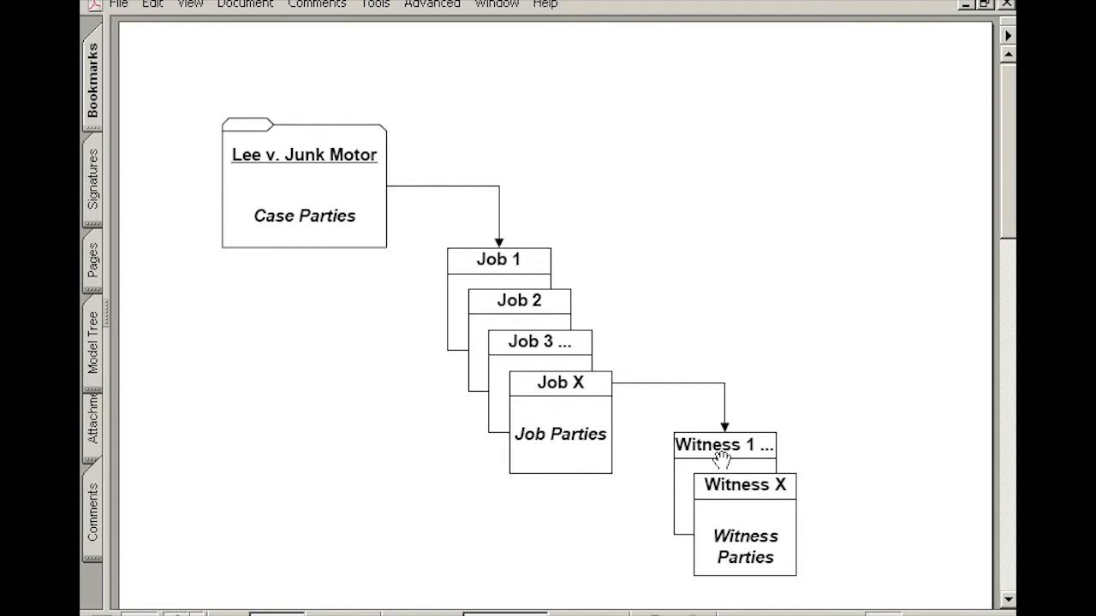
mouse_move(602, 394)
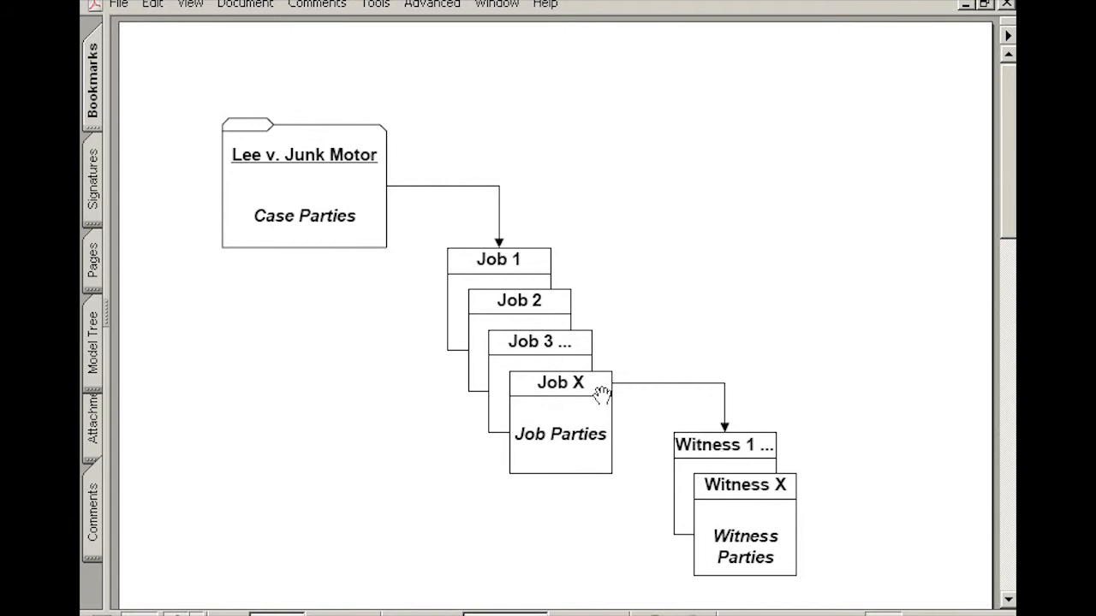
mouse_move(738, 431)
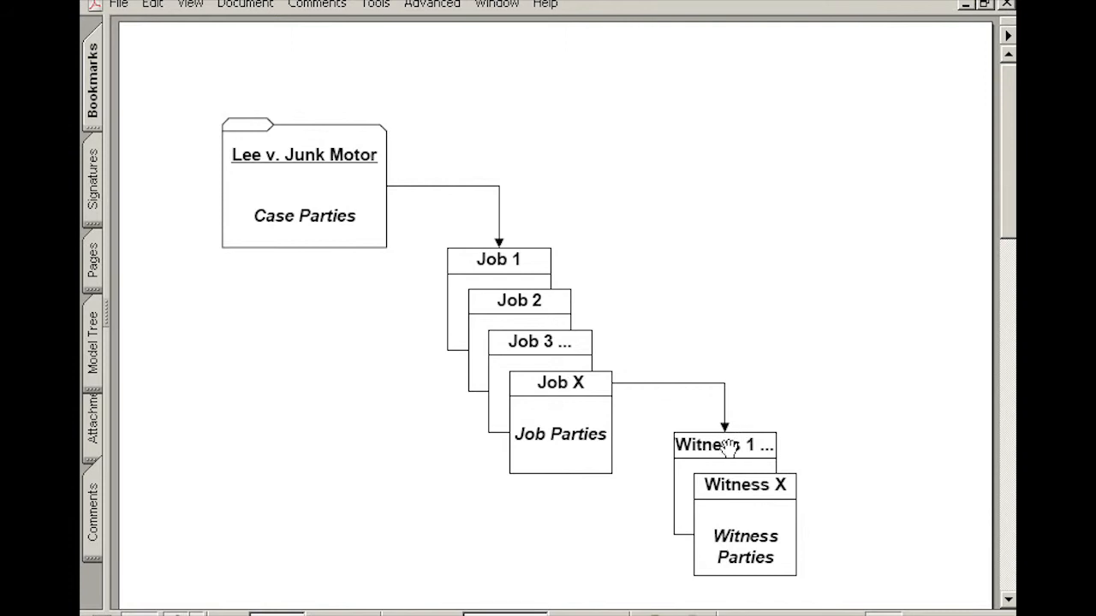
mouse_move(649, 404)
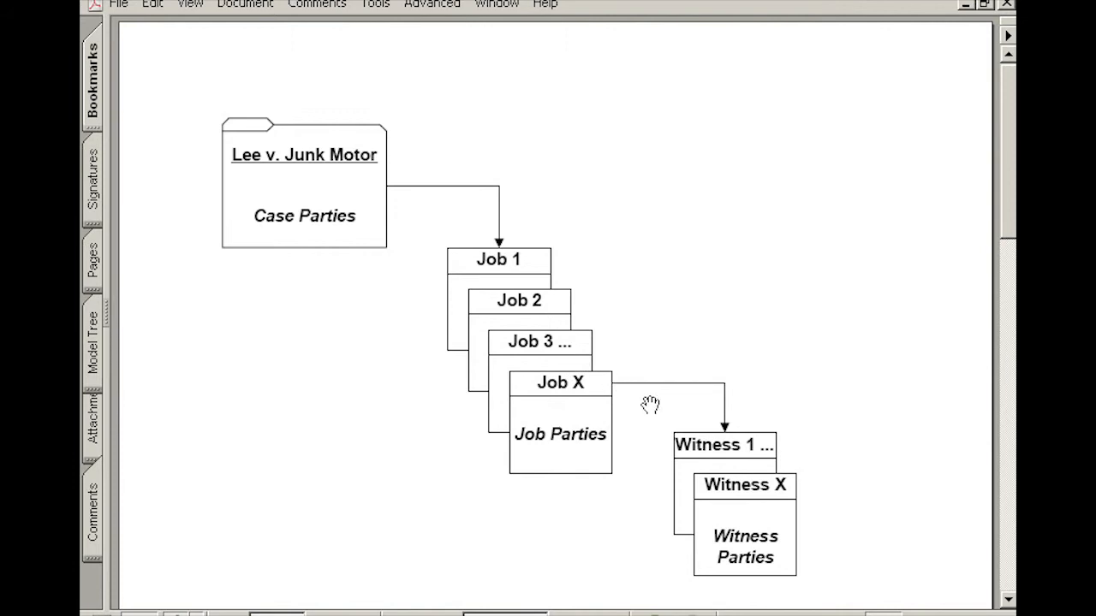
mouse_move(669, 438)
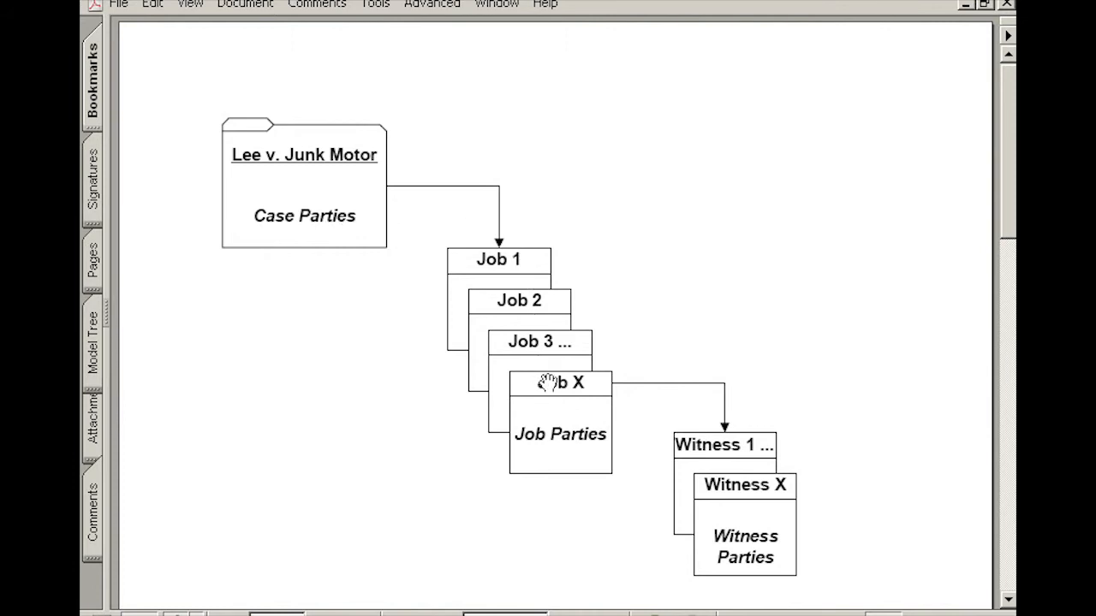
mouse_move(723, 488)
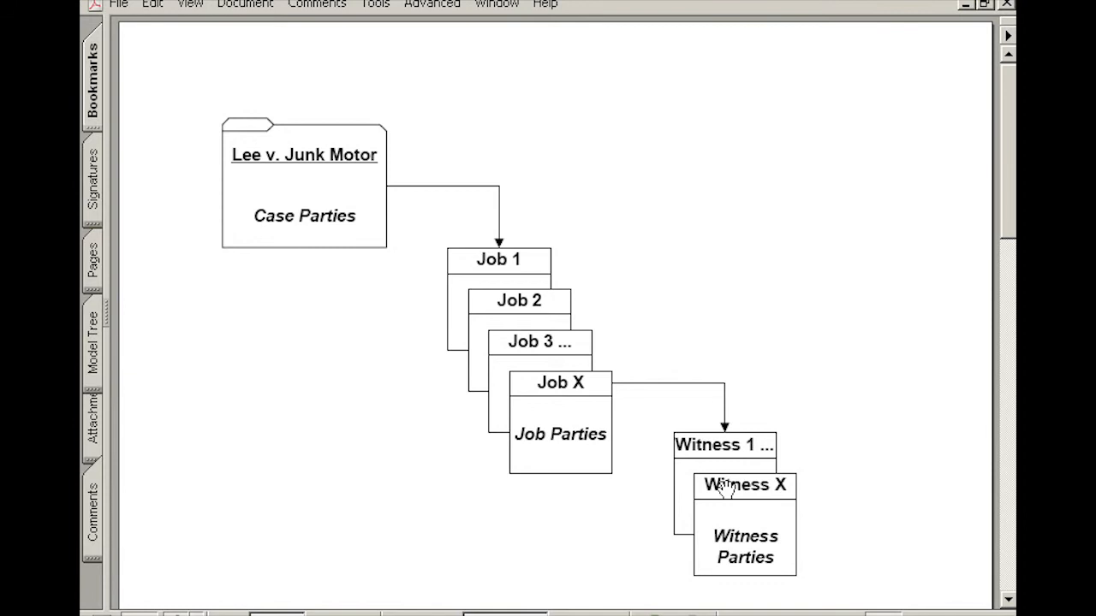
mouse_move(726, 546)
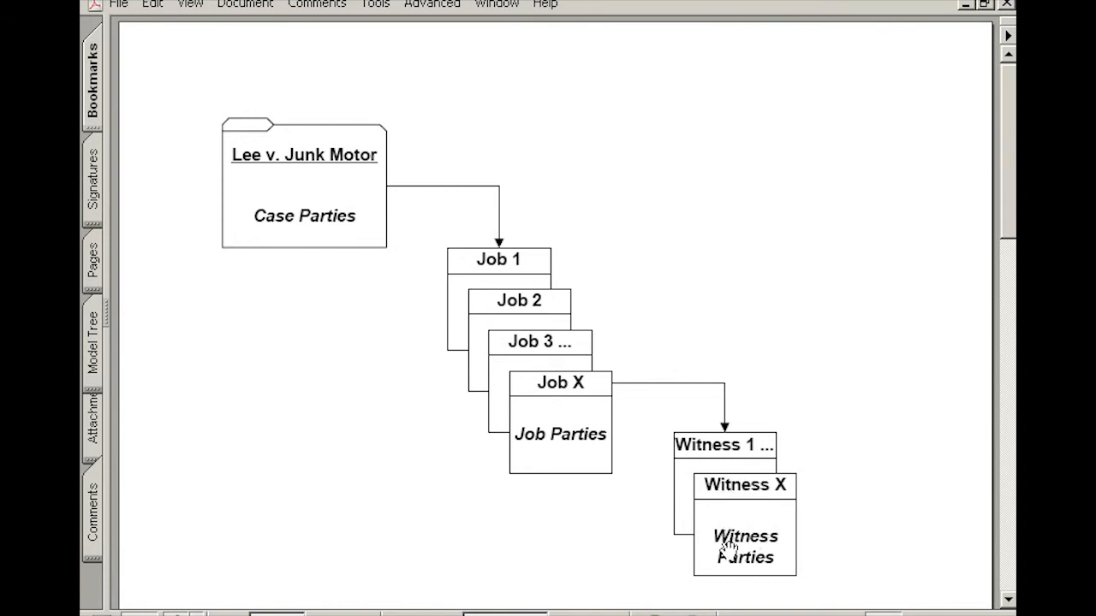
mouse_move(713, 534)
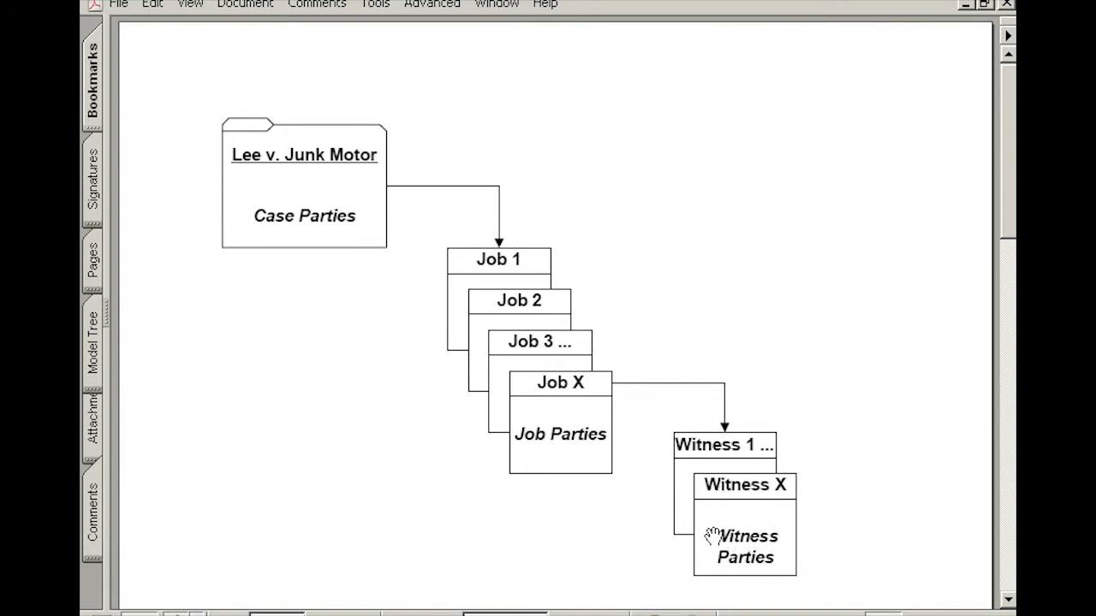
mouse_move(767, 544)
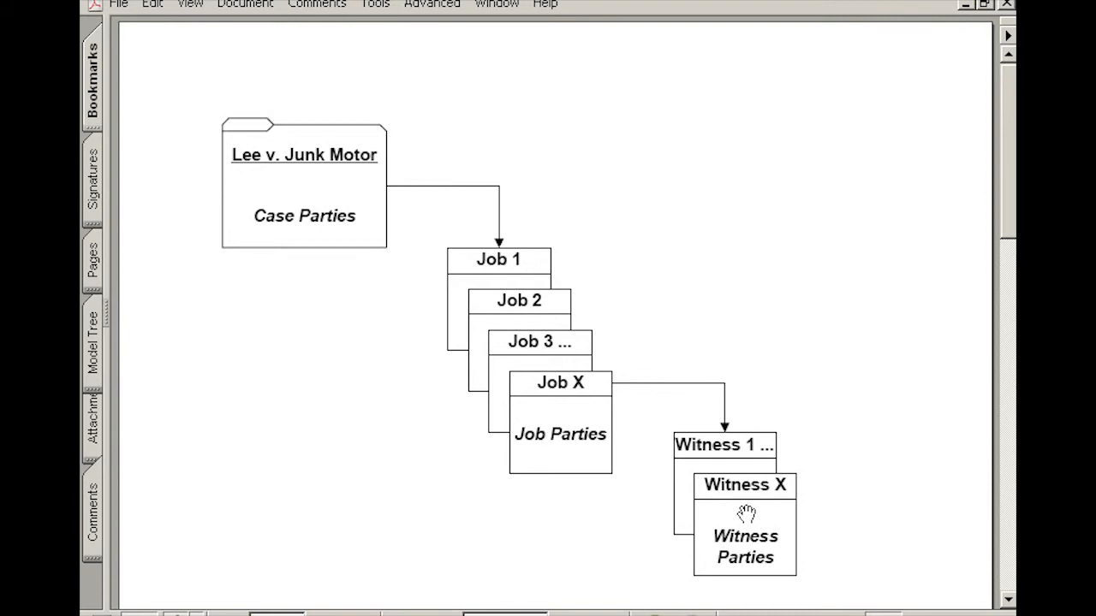
mouse_move(322, 219)
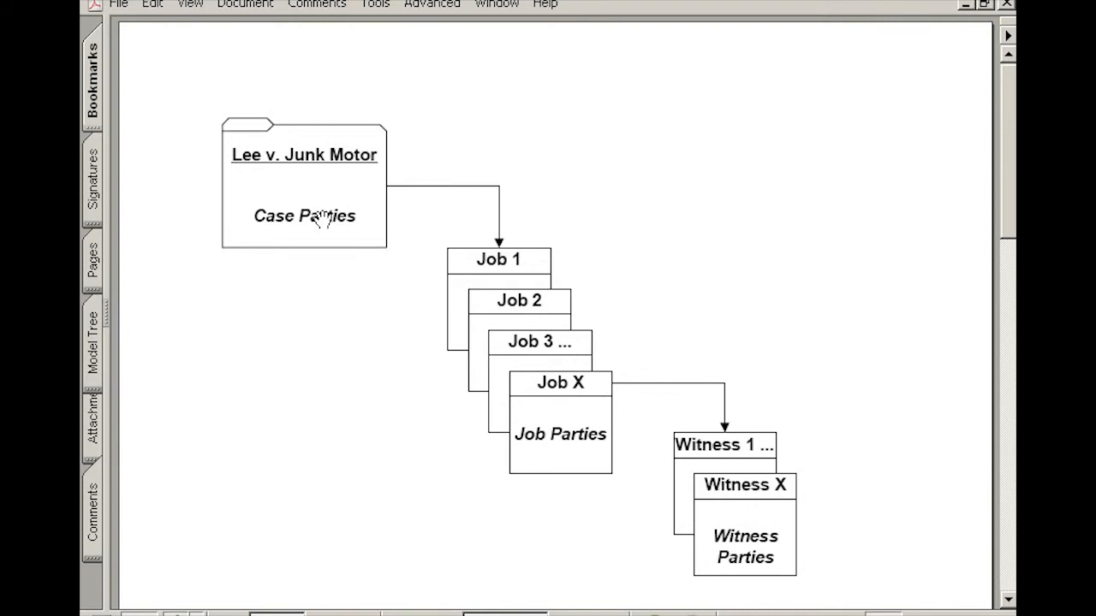
mouse_move(437, 341)
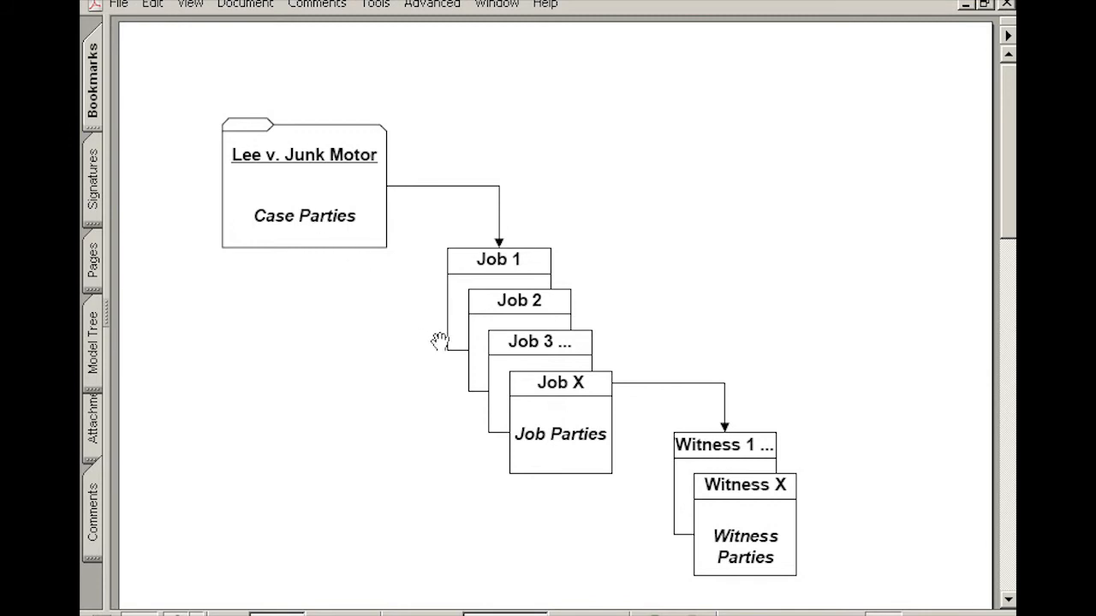
mouse_move(569, 449)
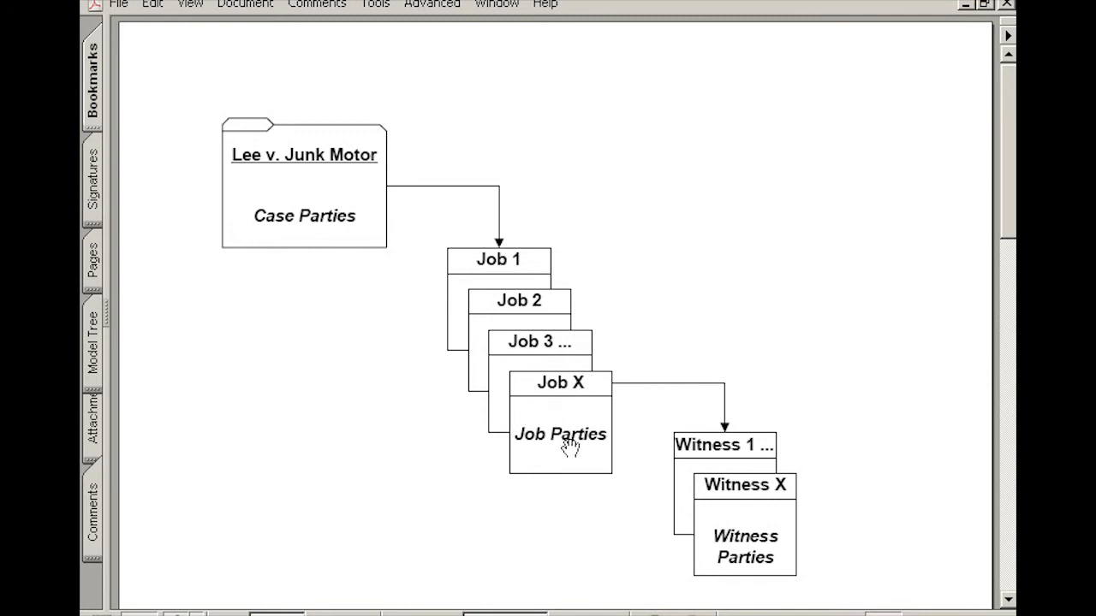
mouse_move(752, 558)
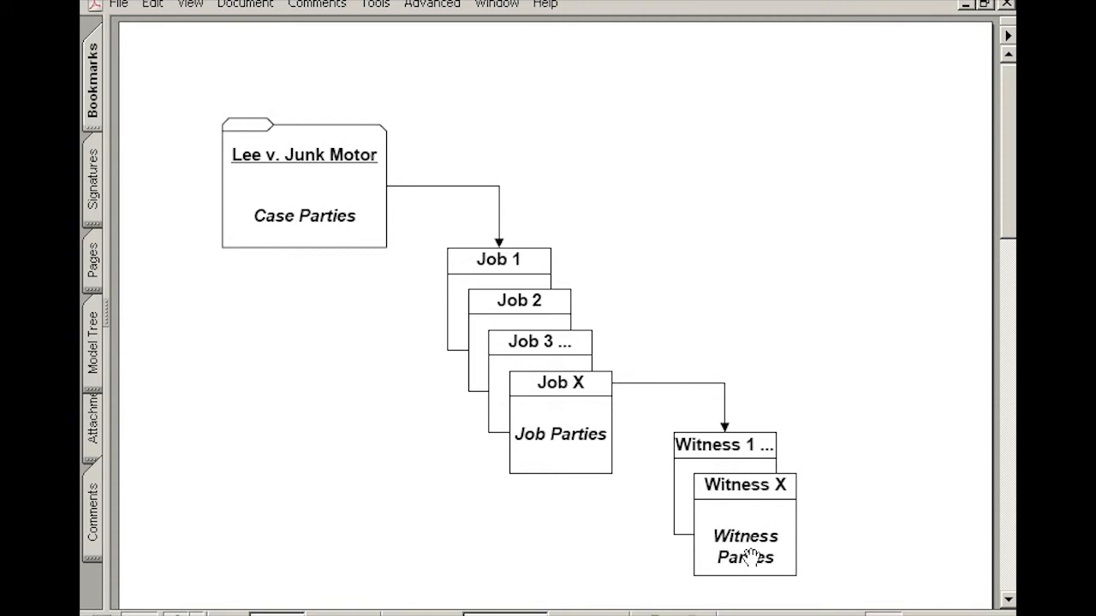
mouse_move(602, 420)
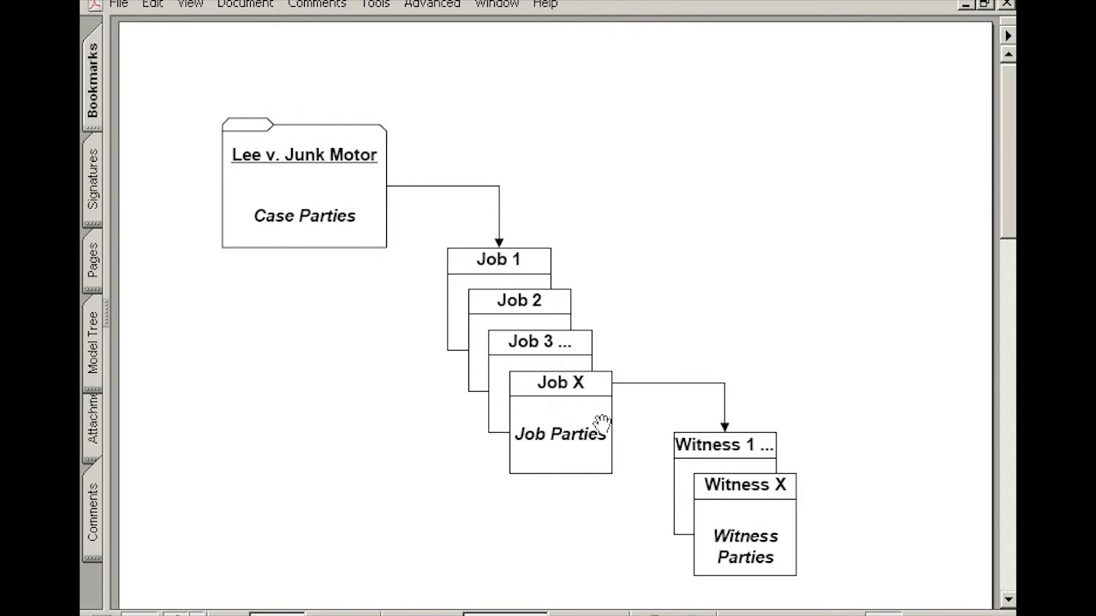
mouse_move(409, 428)
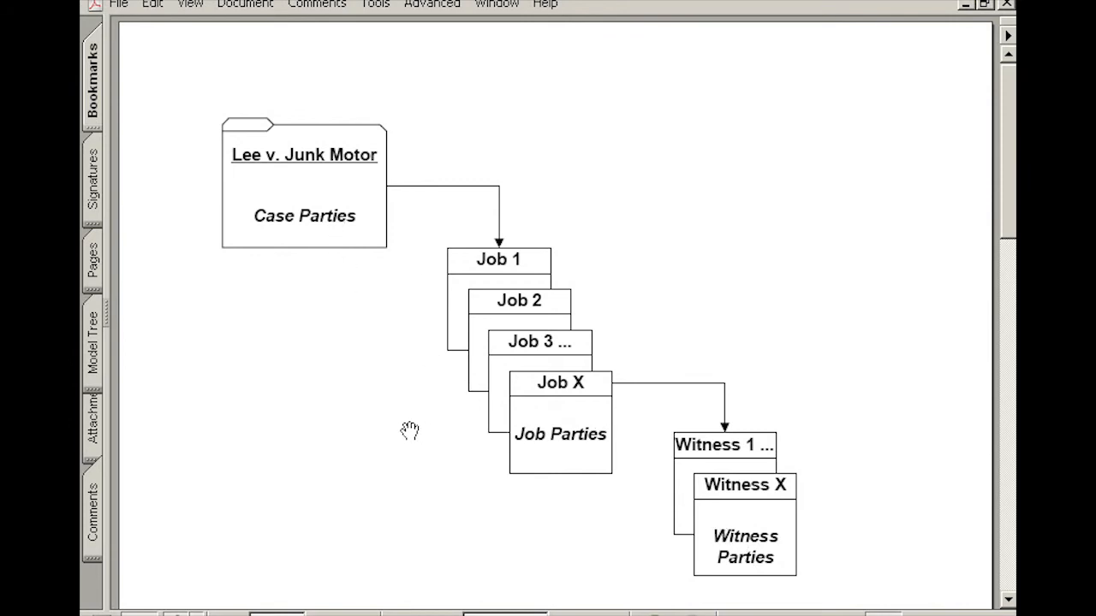
mouse_move(385, 429)
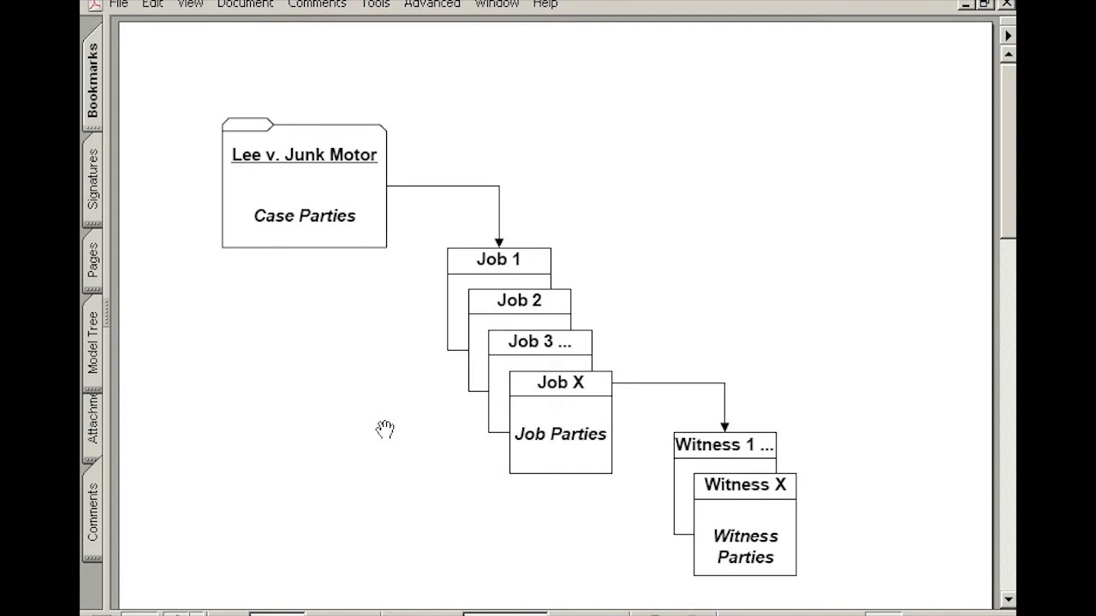
mouse_move(321, 236)
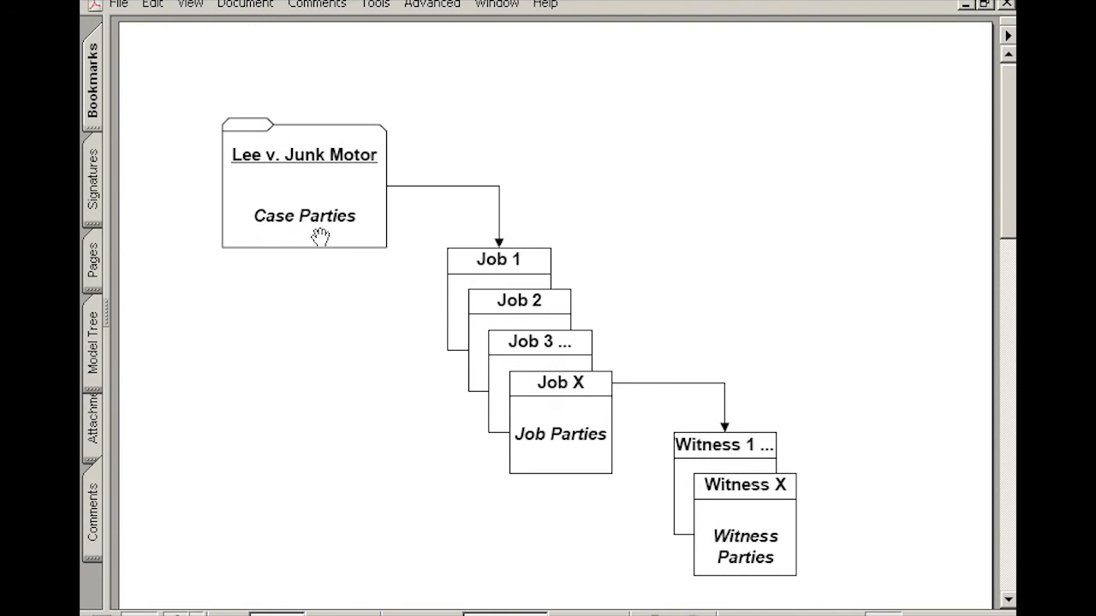
mouse_move(301, 221)
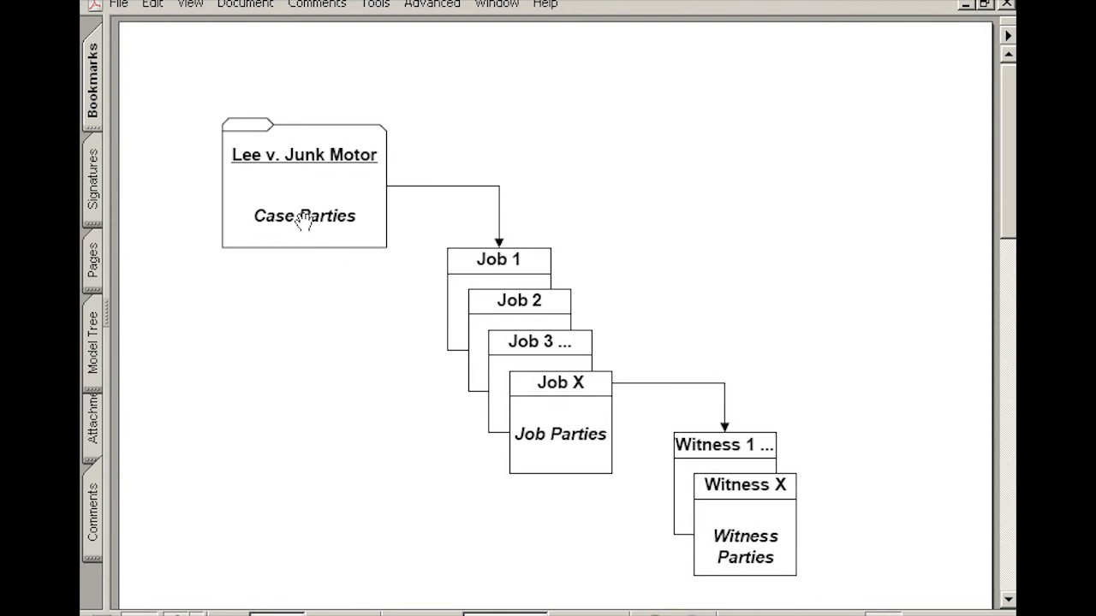
mouse_move(460, 203)
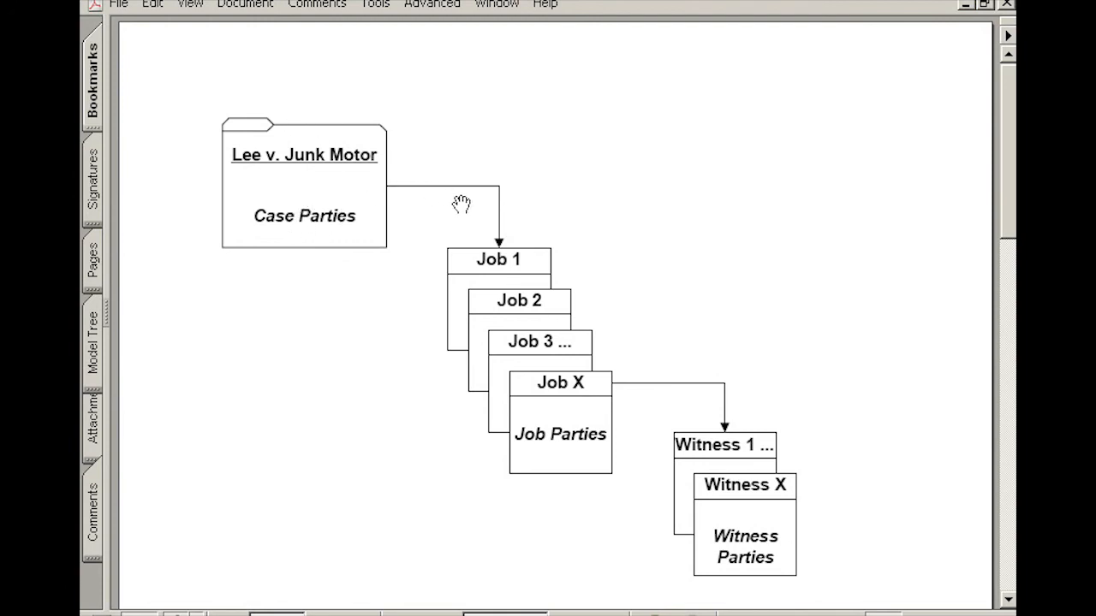
mouse_move(534, 378)
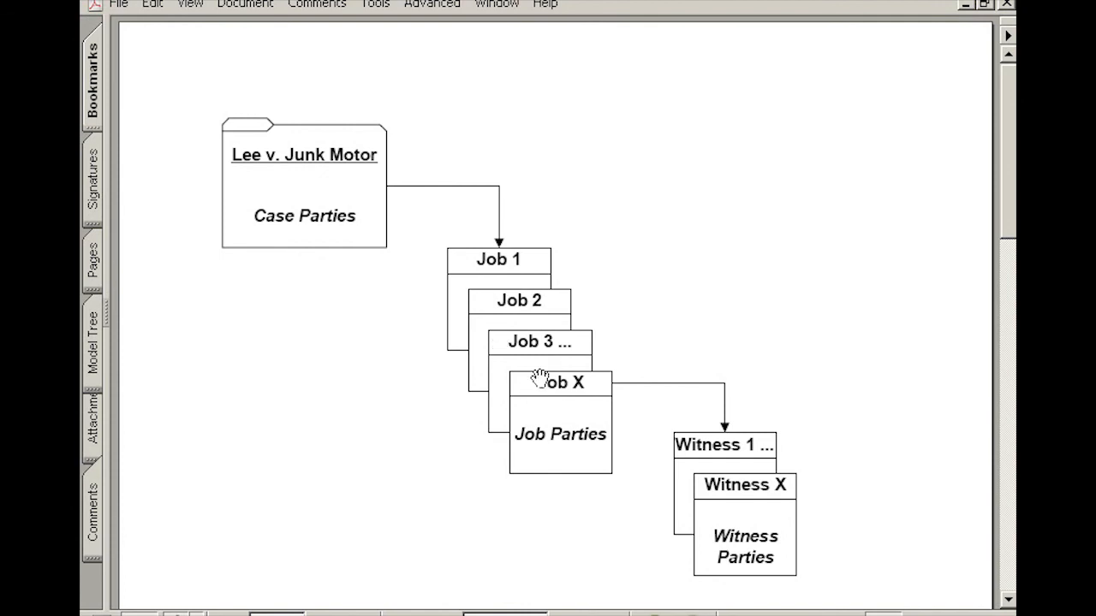
mouse_move(565, 370)
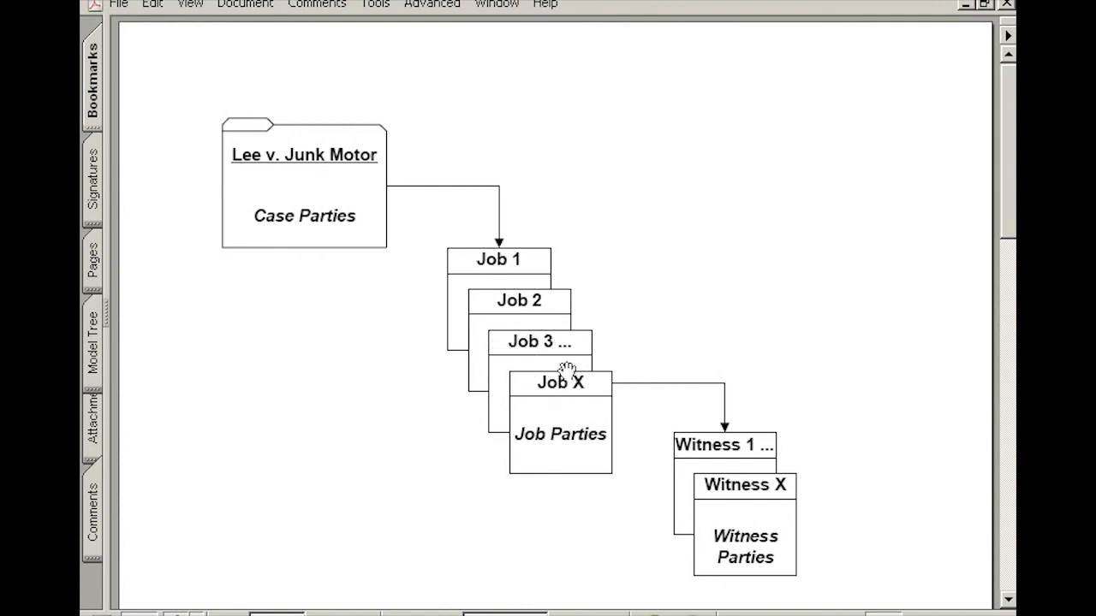
mouse_move(705, 464)
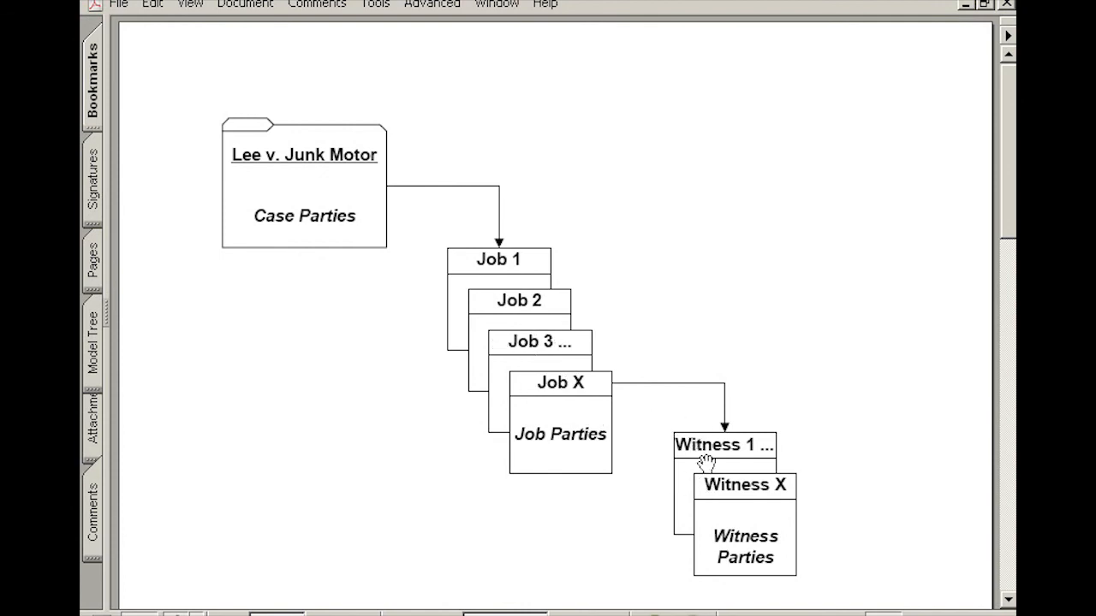
mouse_move(738, 495)
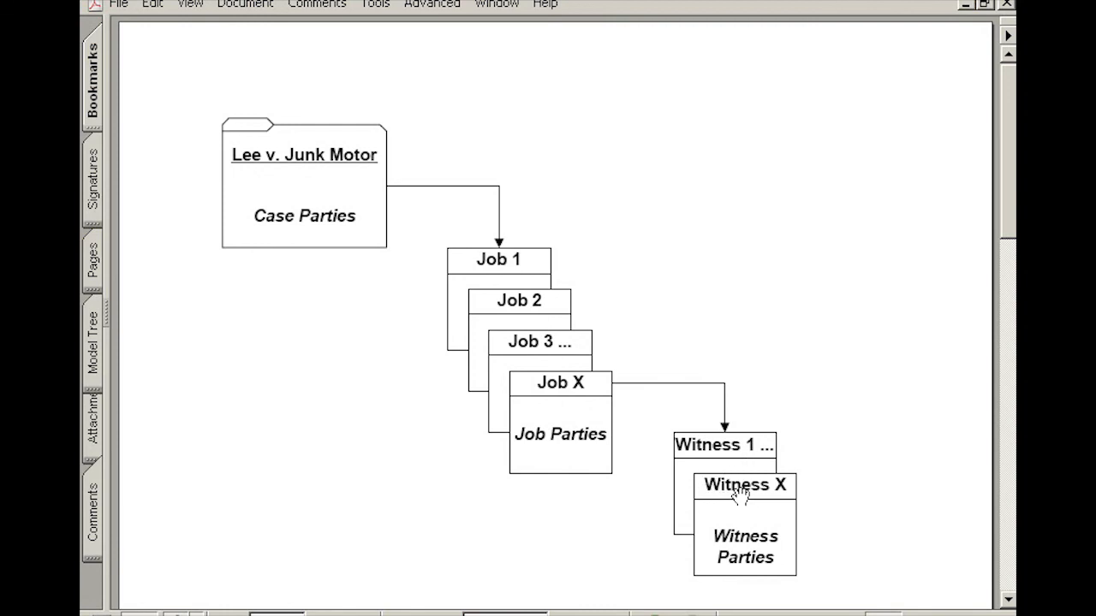